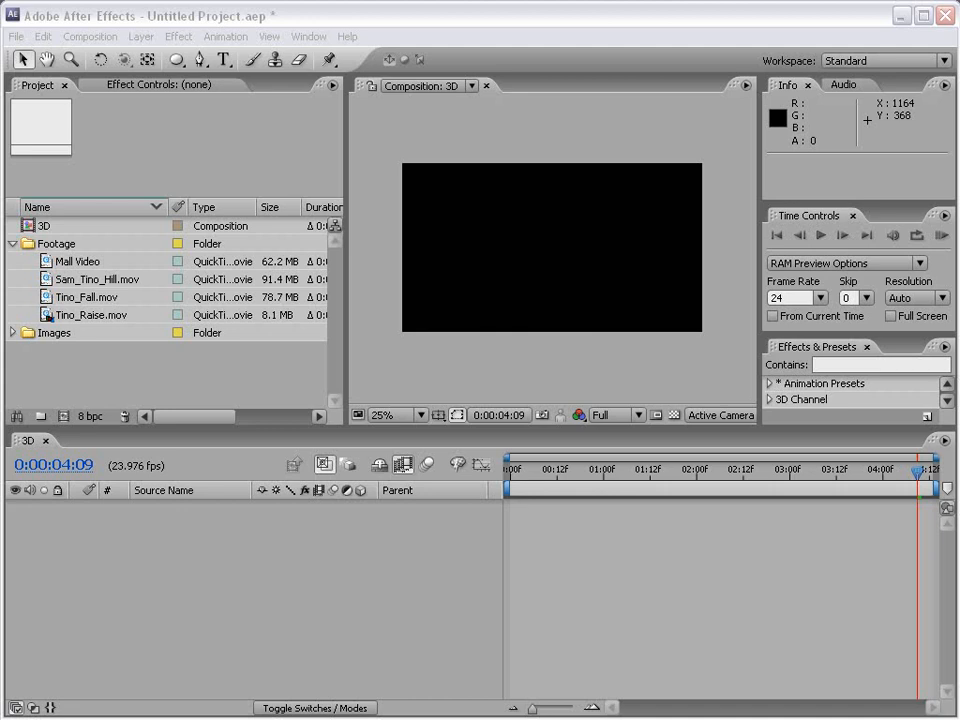
mouse_move(192, 222)
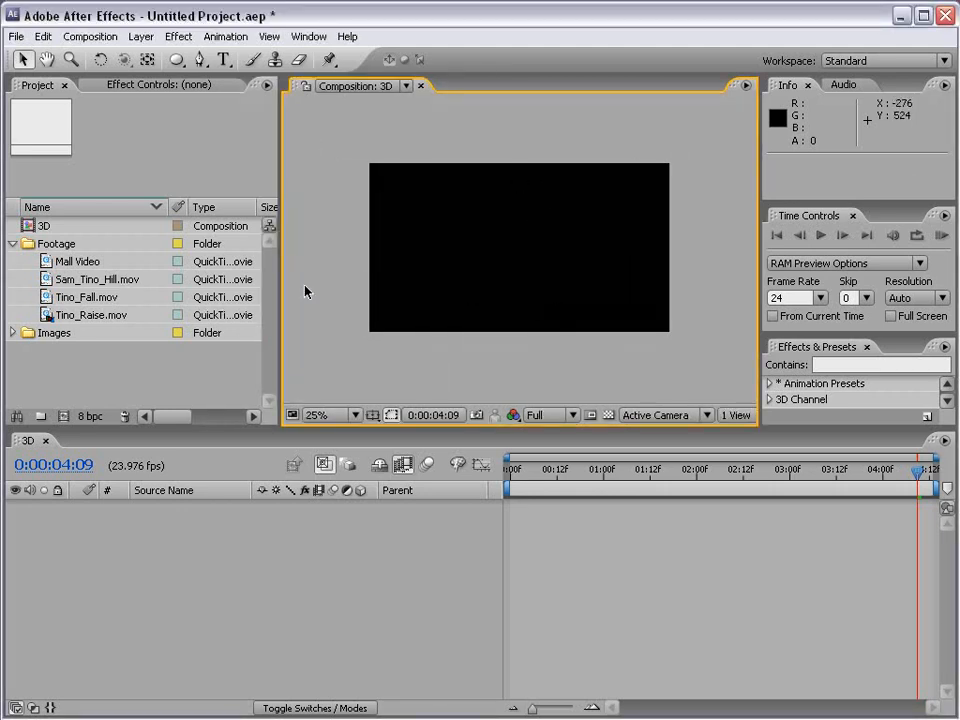
Place the four footage clips in the 3D comp and trim it to the 2:00 work area
click(86, 297)
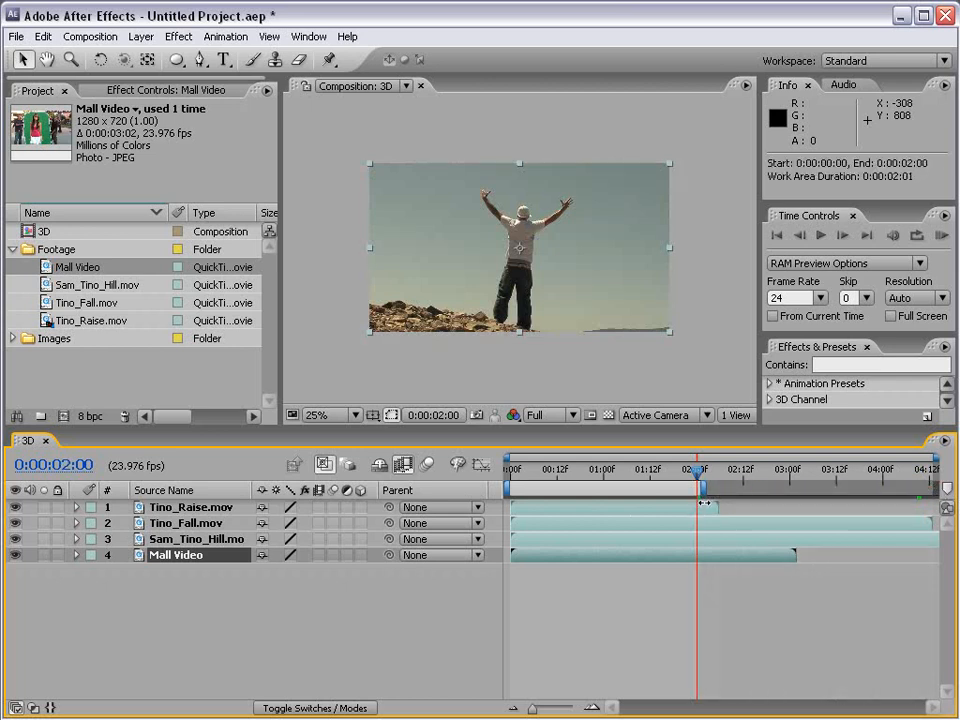
right_click(700, 485)
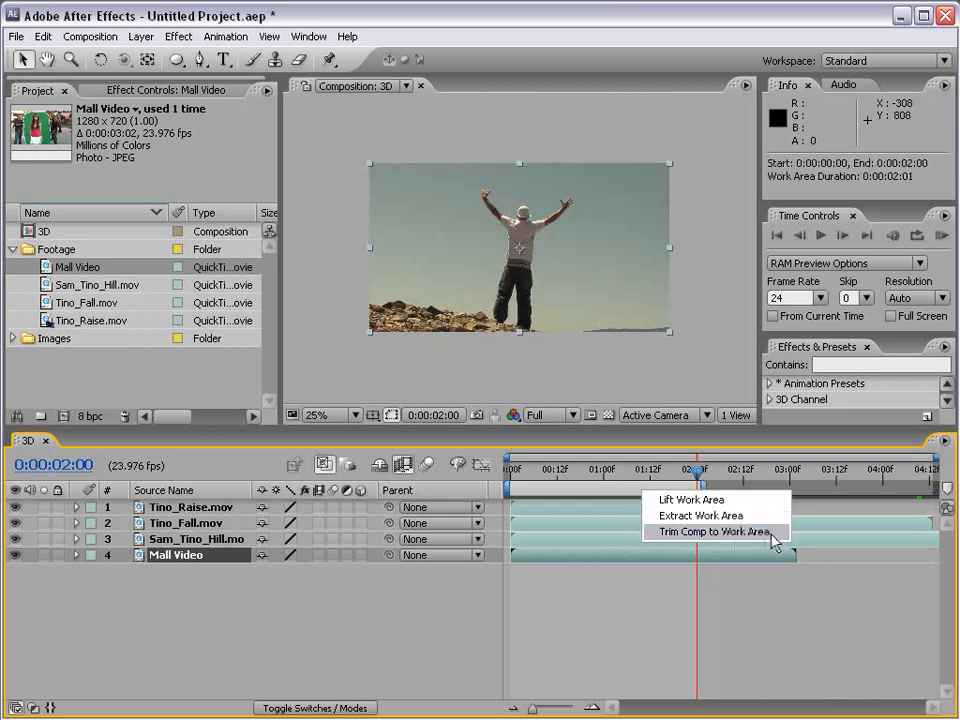
click(712, 531)
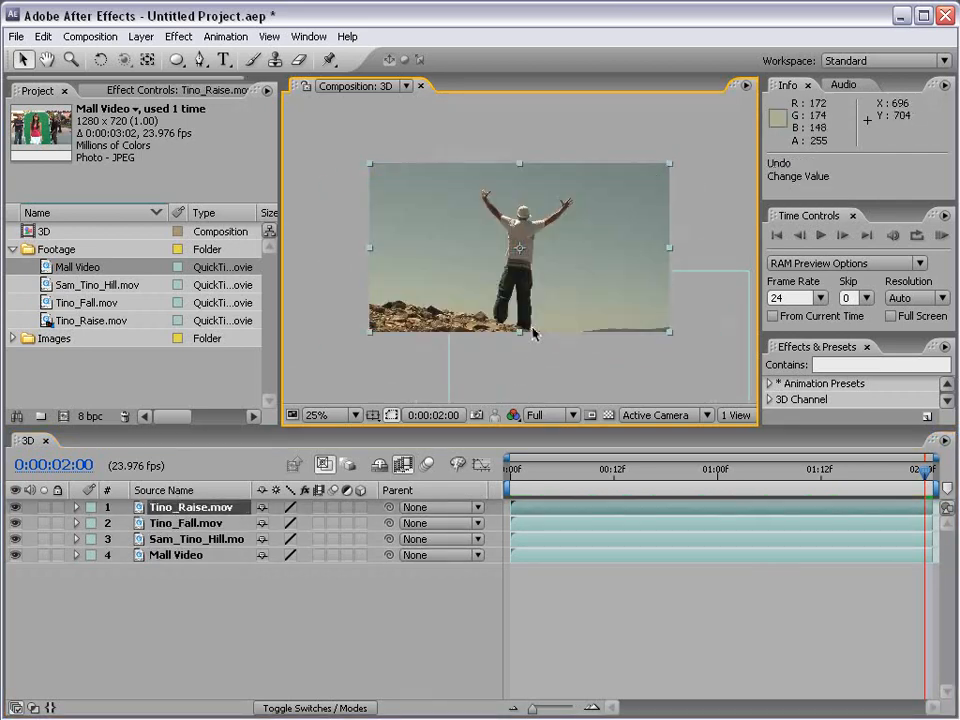
Turn on the 3D Layer switch for all four clips and move Tino_Raise back into place
click(176, 555)
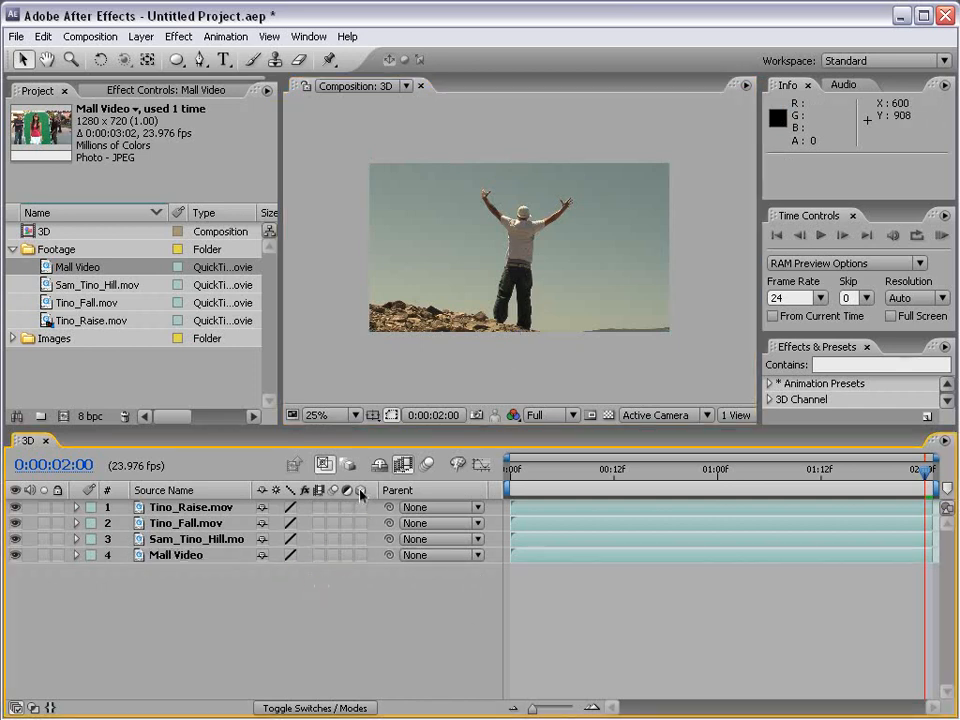
mouse_move(361, 510)
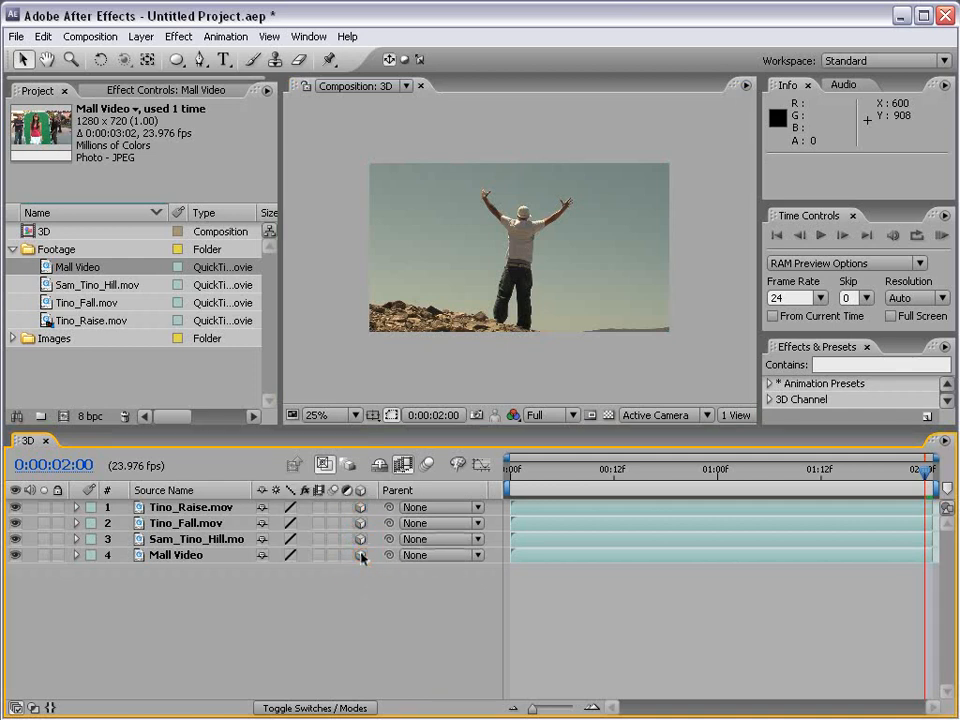
mouse_move(474, 271)
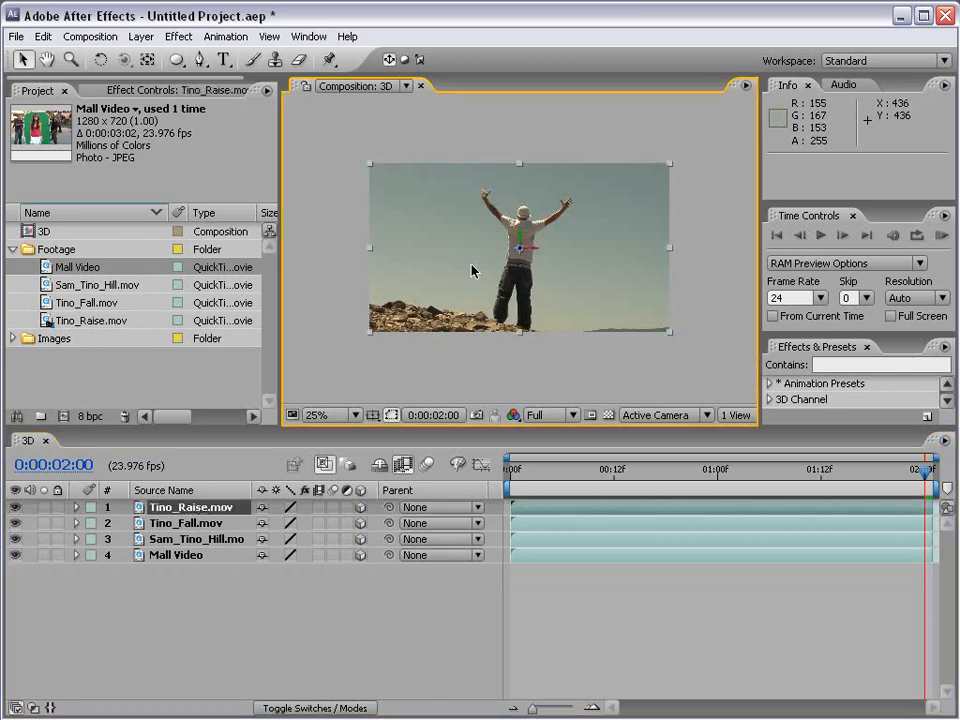
click(347, 414)
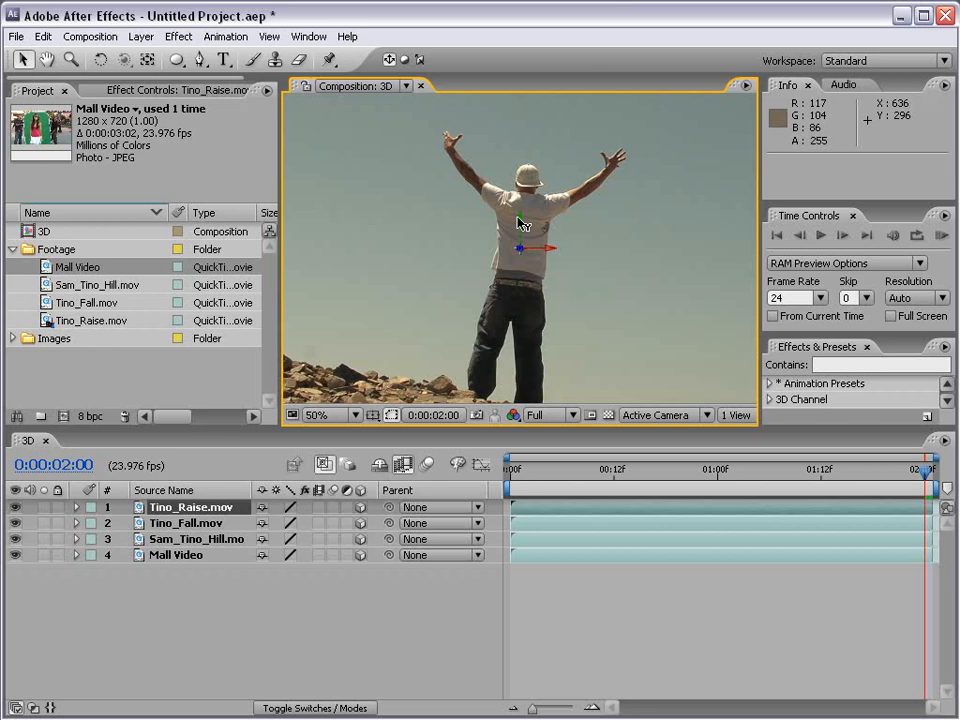
mouse_move(520, 225)
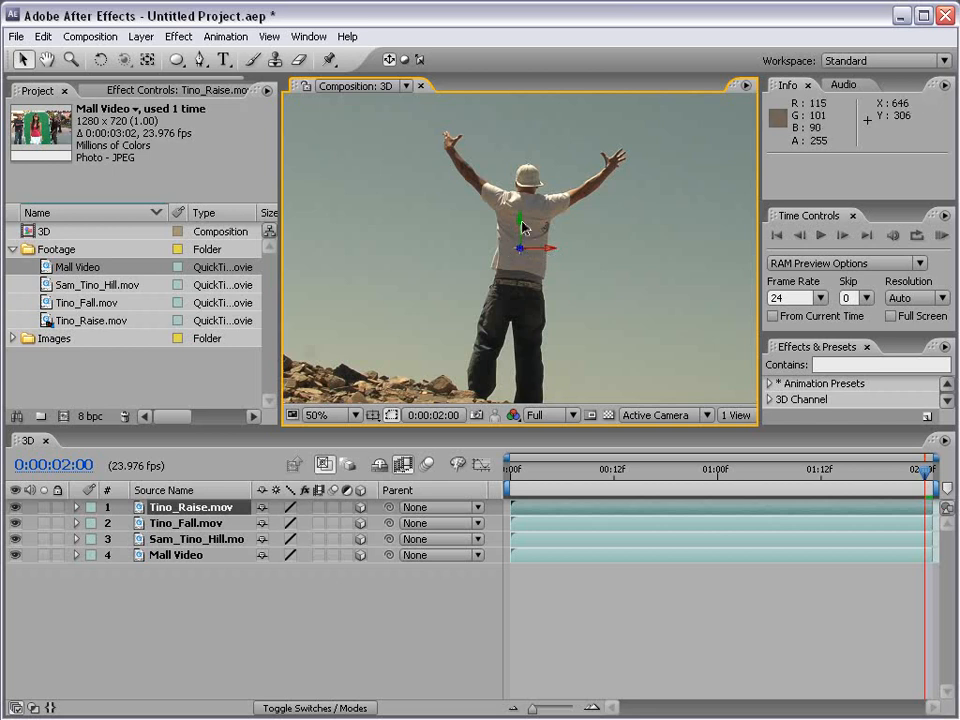
mouse_move(523, 227)
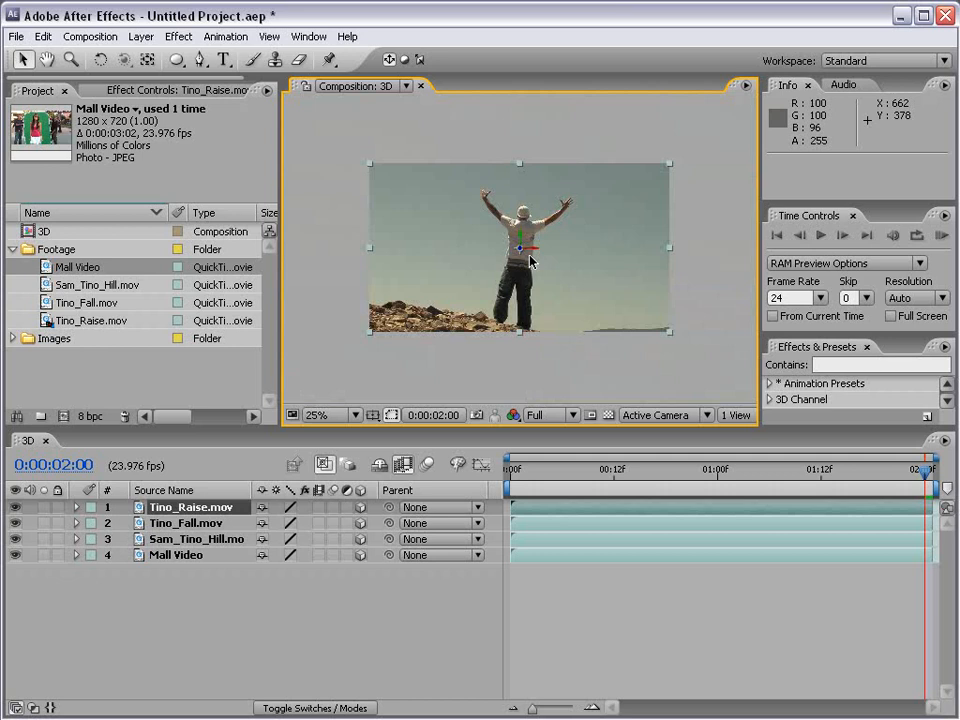
mouse_move(45, 510)
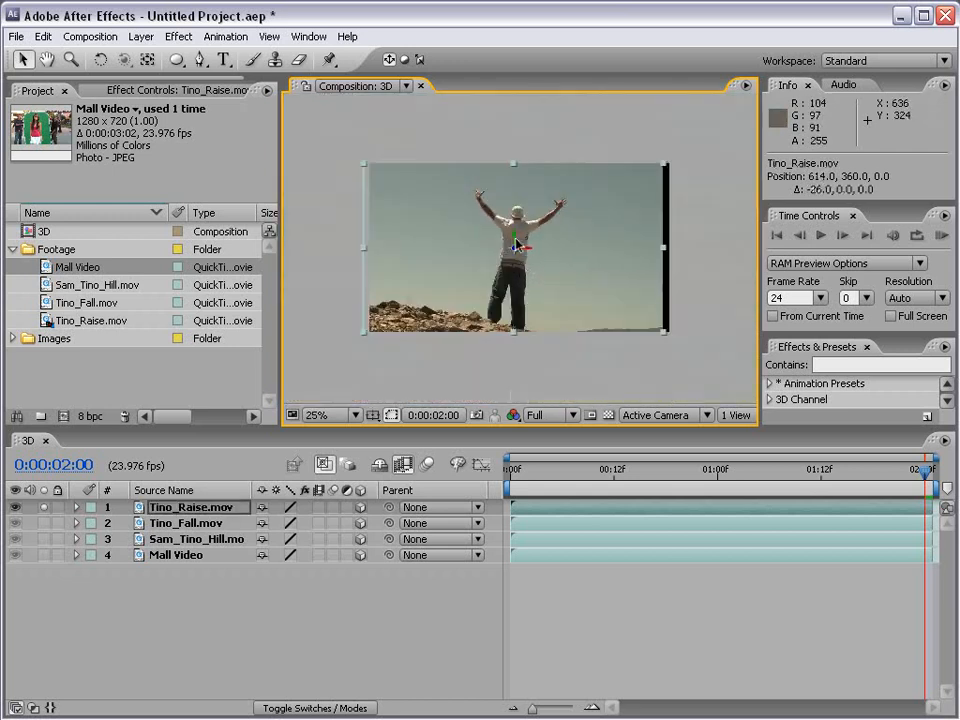
drag(515, 250, 520, 190)
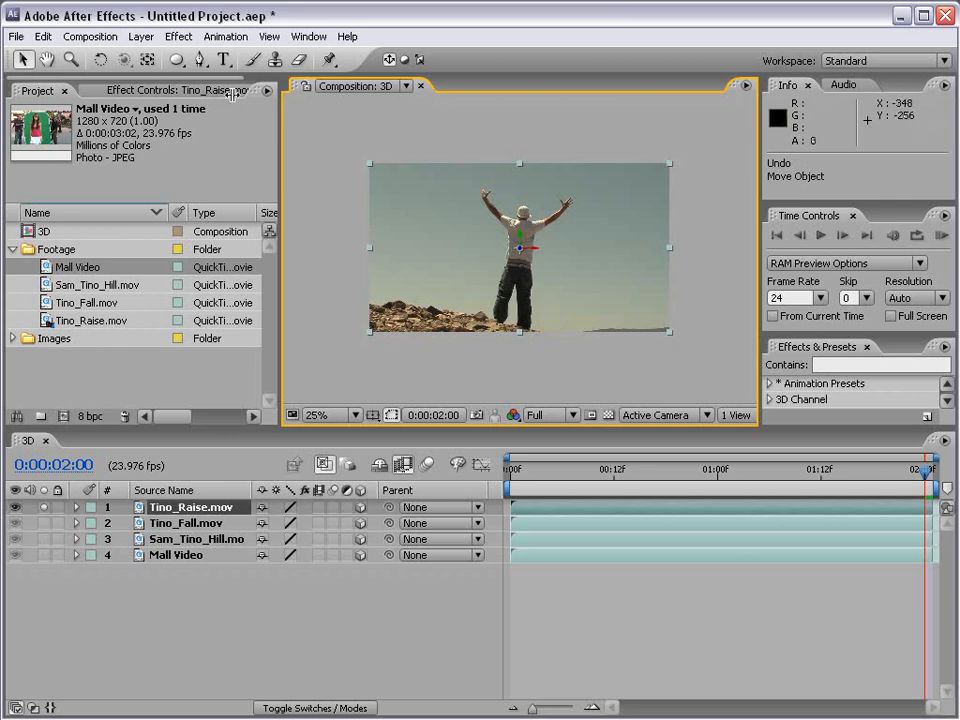
Create a new camera layer, Camera 1, using the 50mm lens preset
click(141, 37)
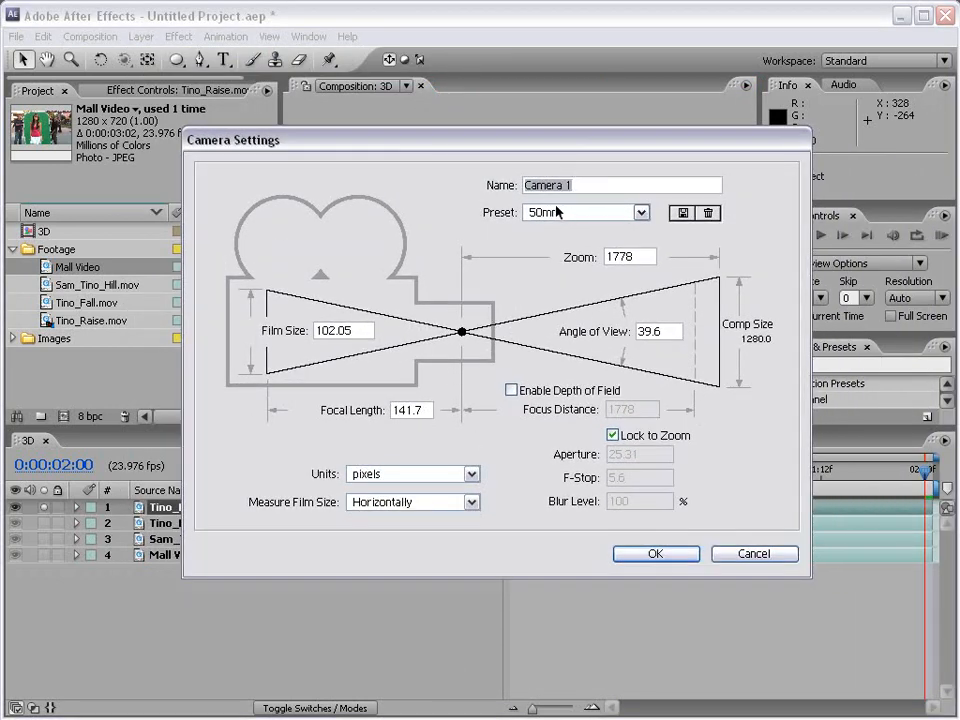
click(585, 212)
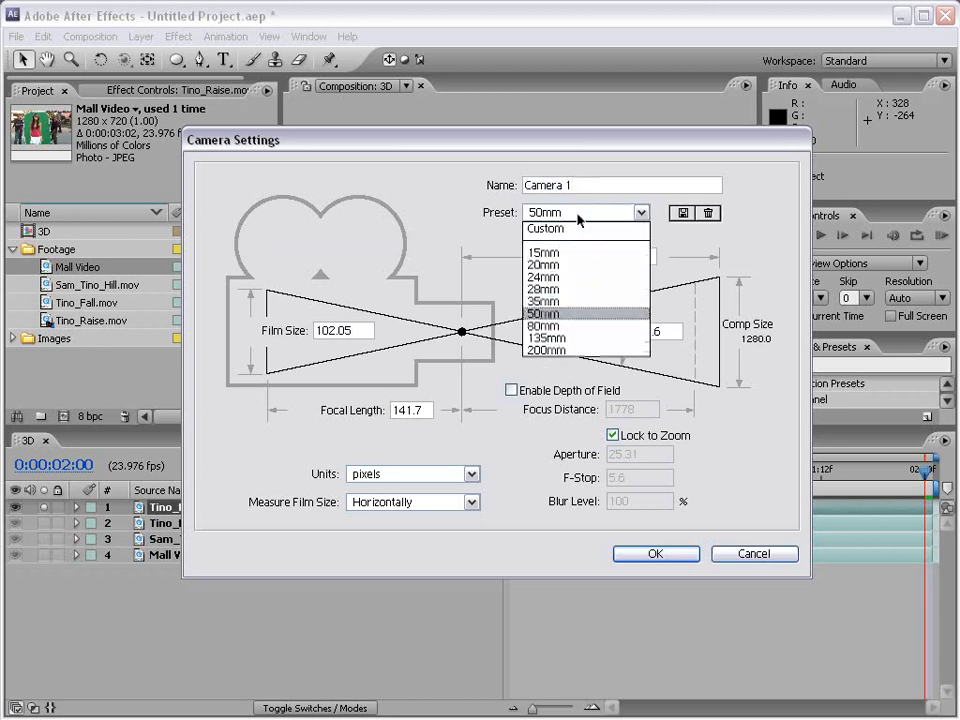
click(544, 313)
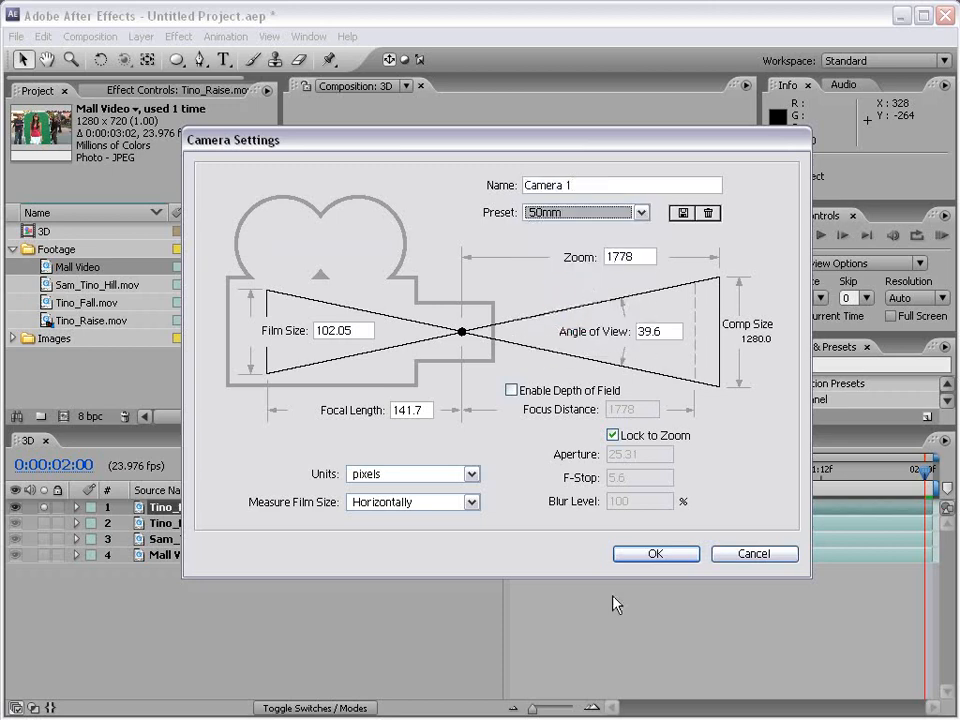
click(655, 553)
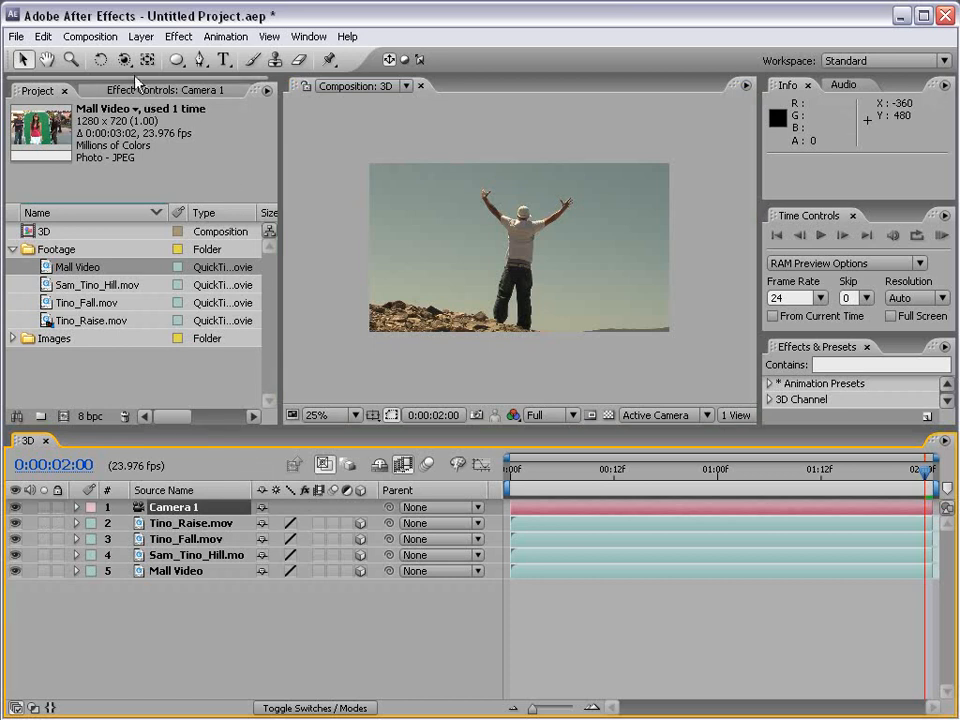
click(124, 60)
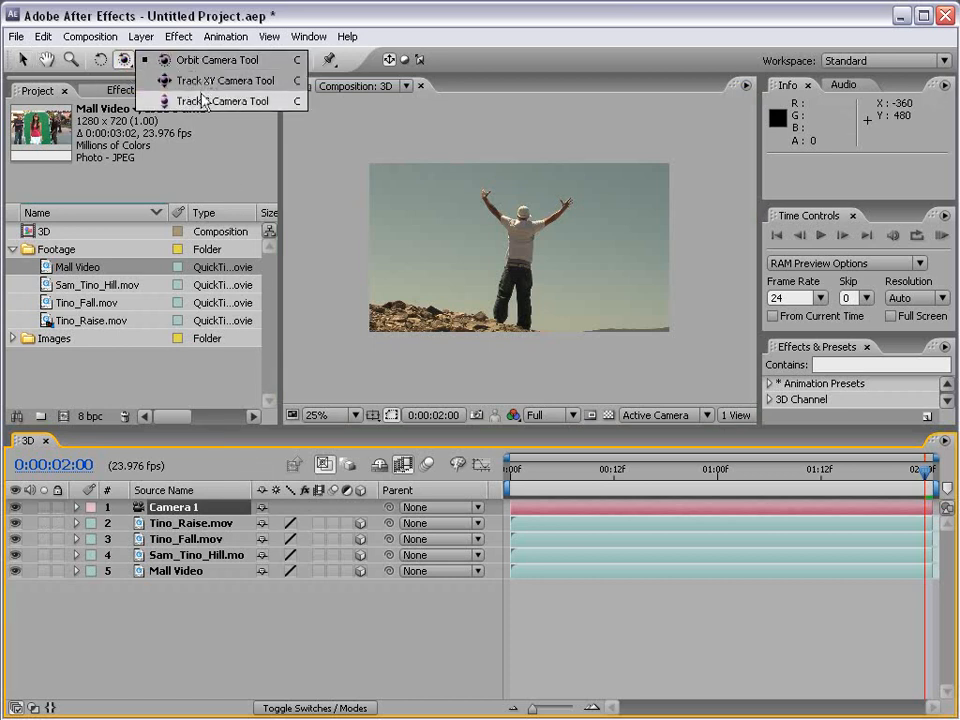
mouse_move(217, 60)
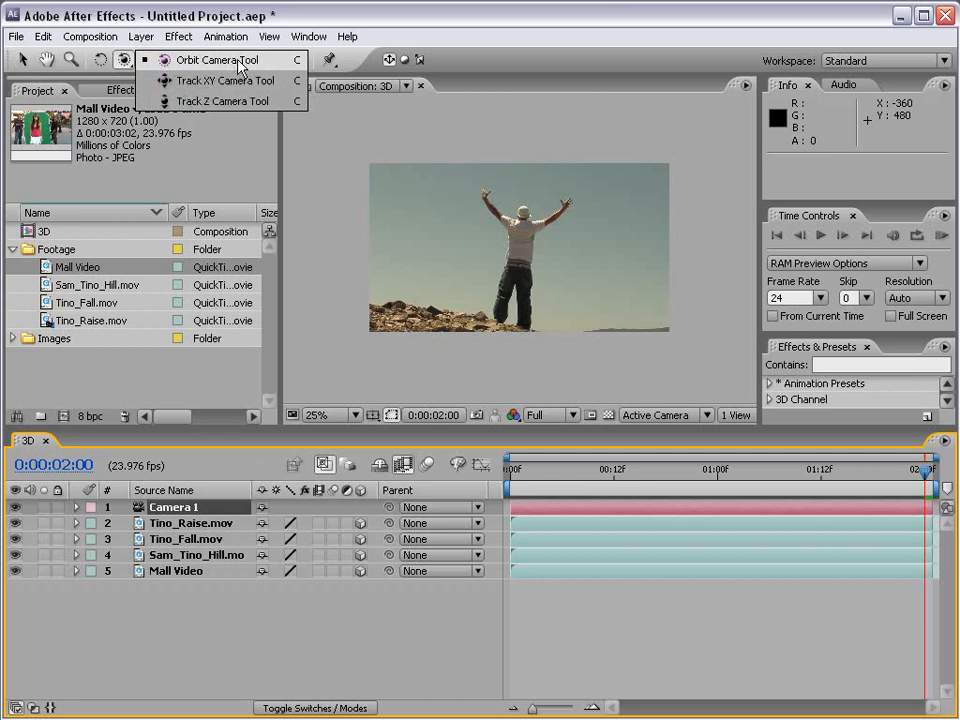
mouse_move(225, 80)
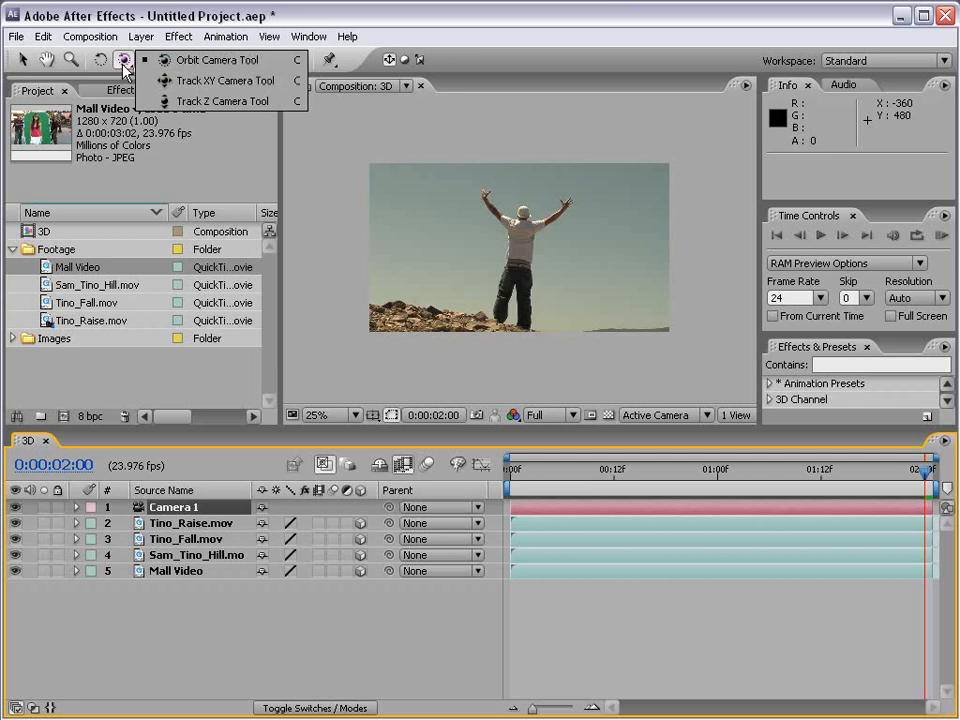
mouse_move(509, 246)
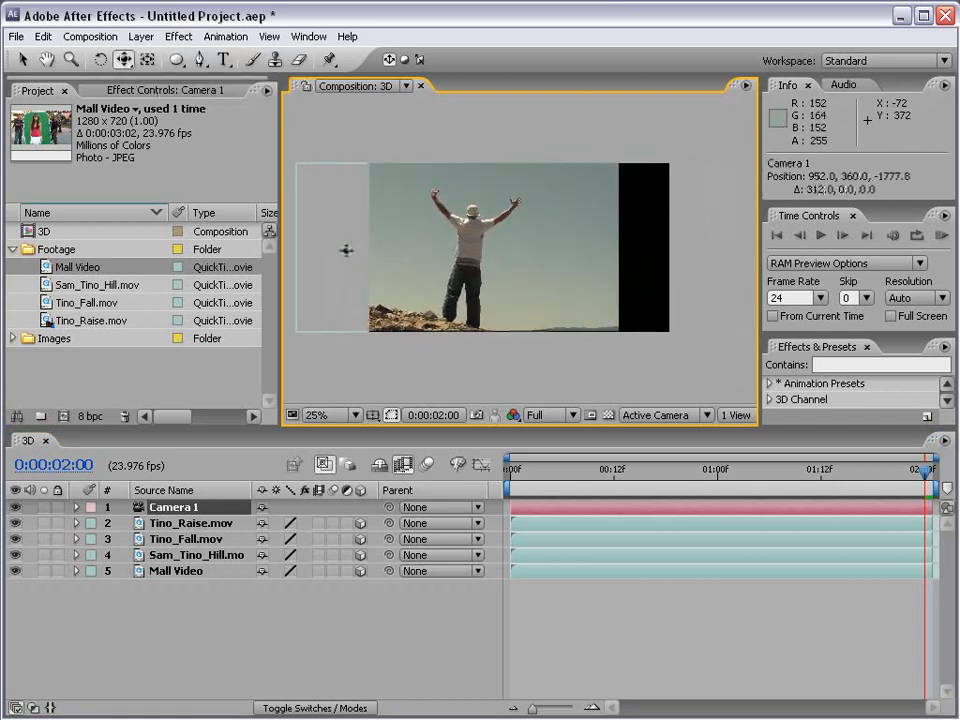
drag(347, 250, 575, 268)
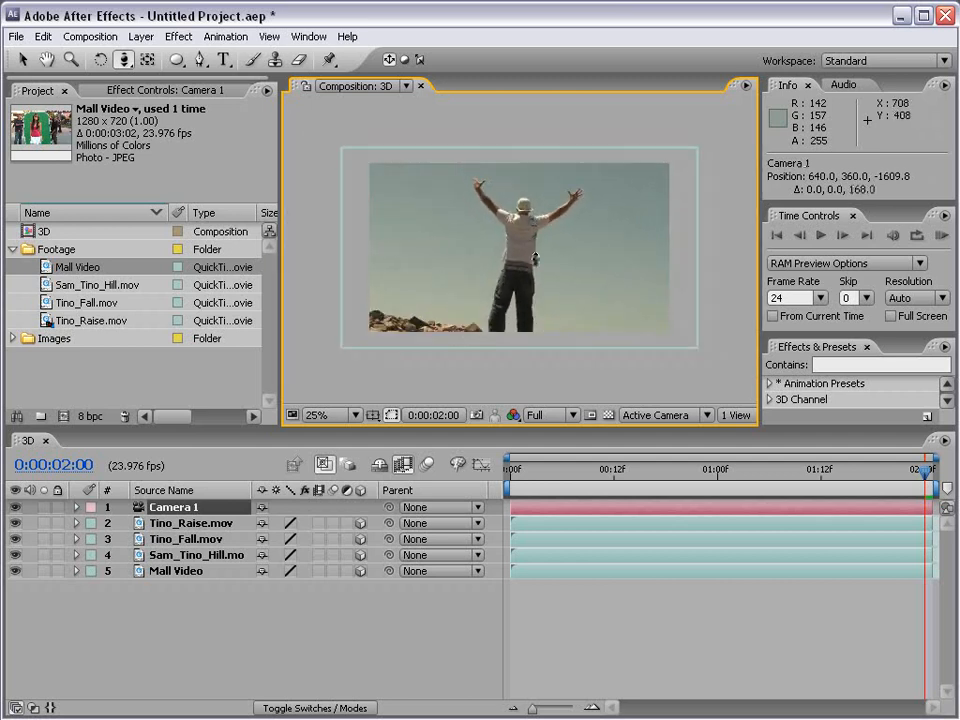
drag(535, 255, 526, 348)
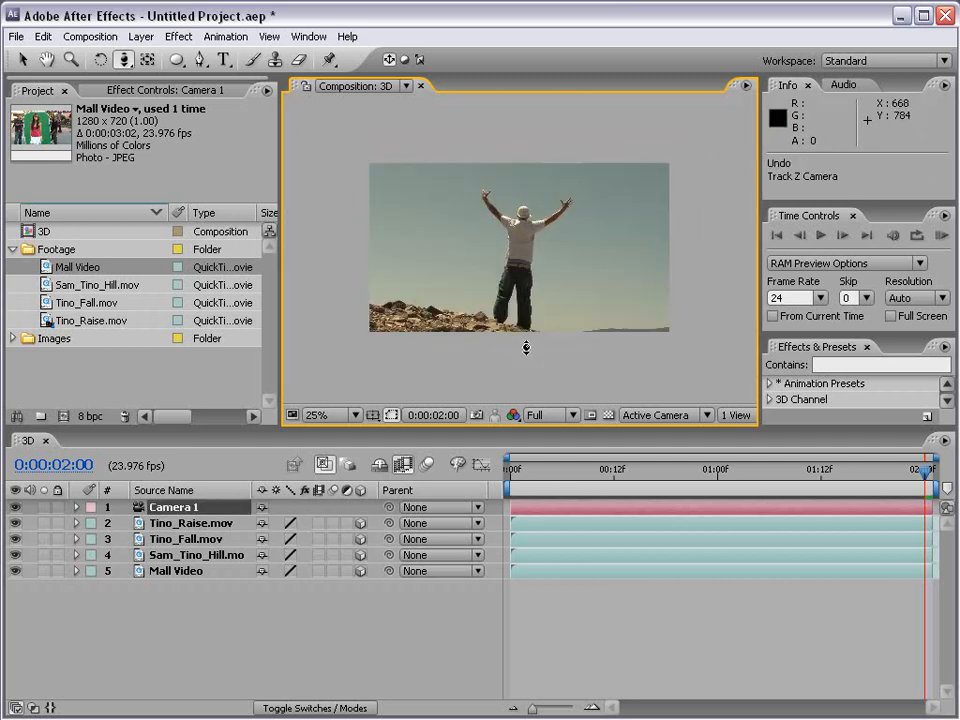
mouse_move(342, 241)
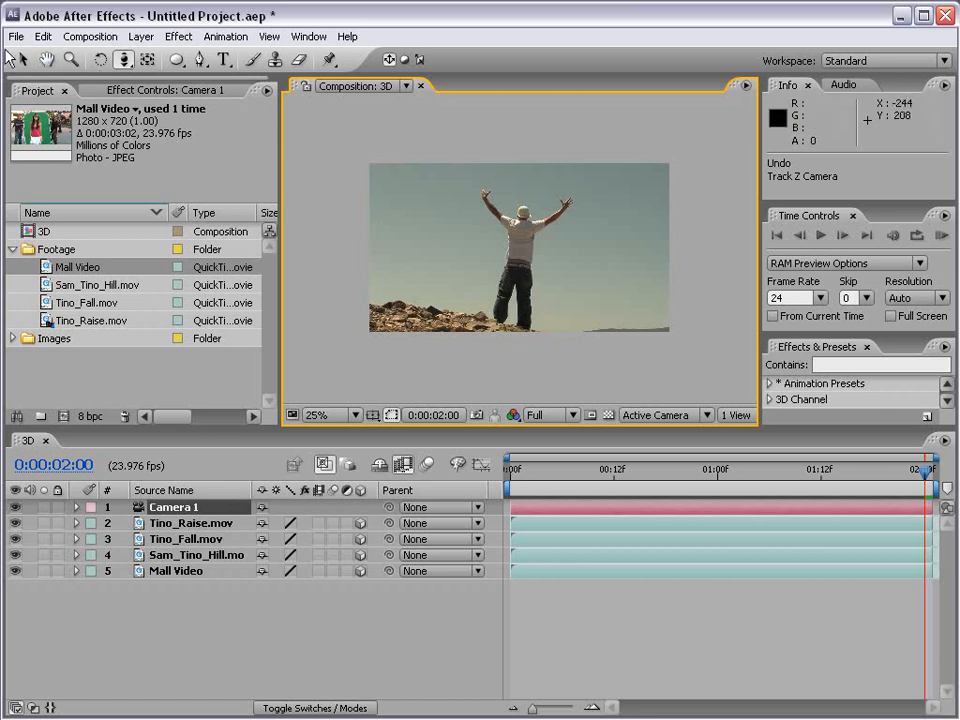
Scale Tino_Fall and Sam_Tino_Hill to 39% and stagger the clips' Z positions
click(190, 523)
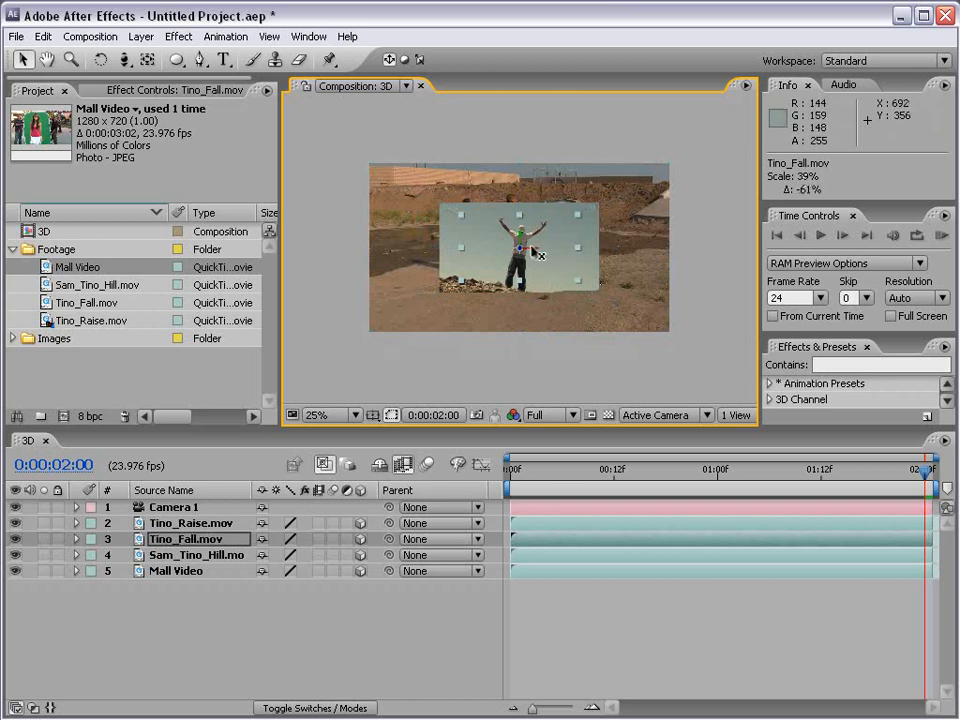
click(190, 523)
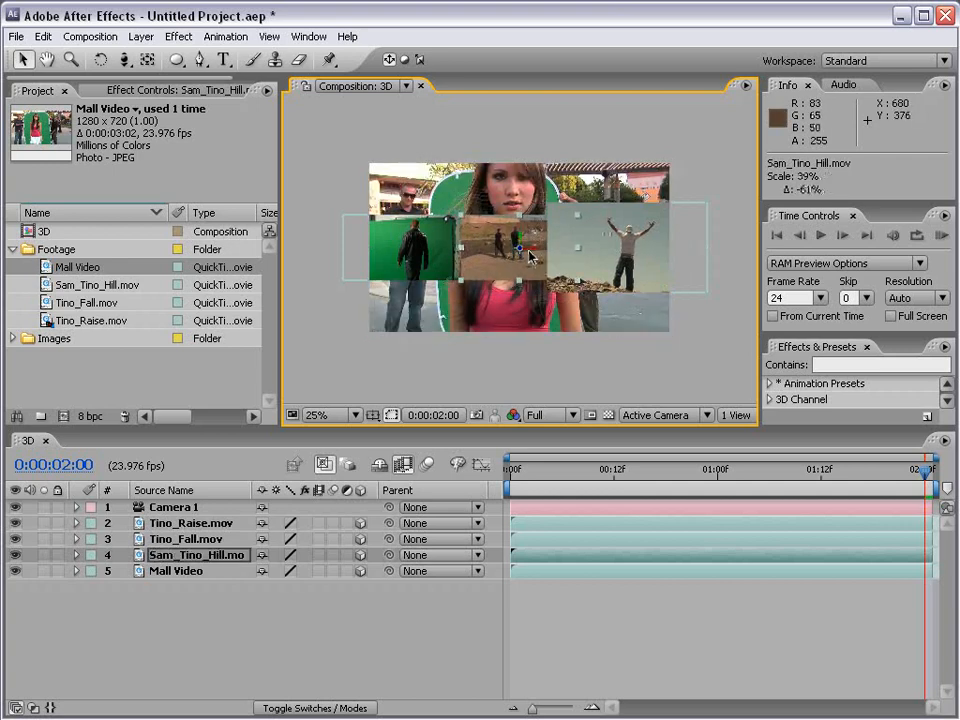
click(176, 570)
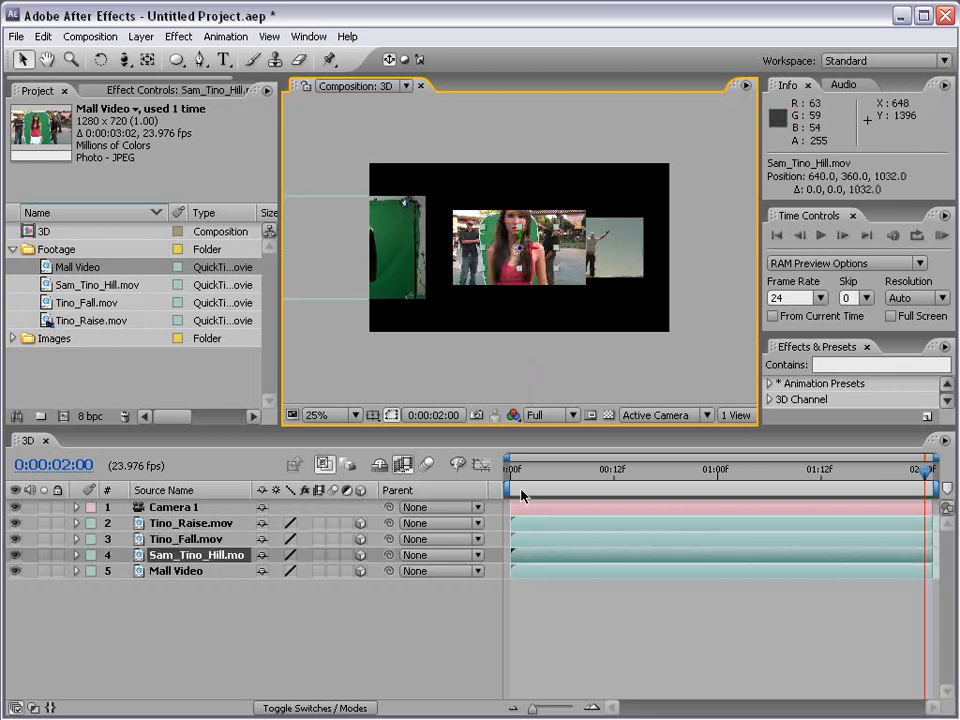
click(177, 570)
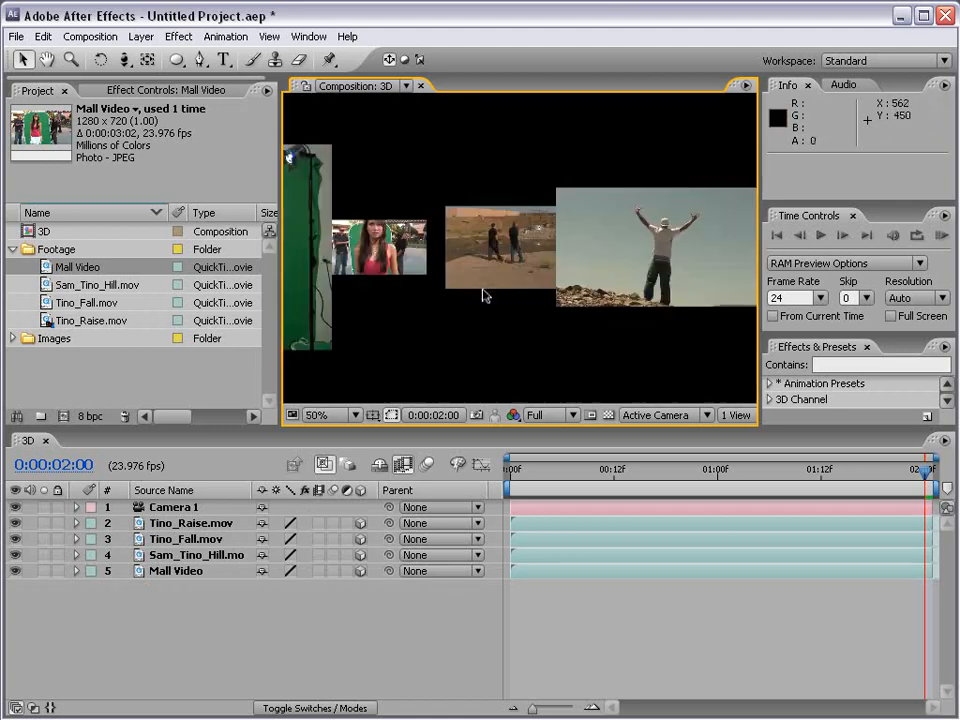
mouse_move(427, 394)
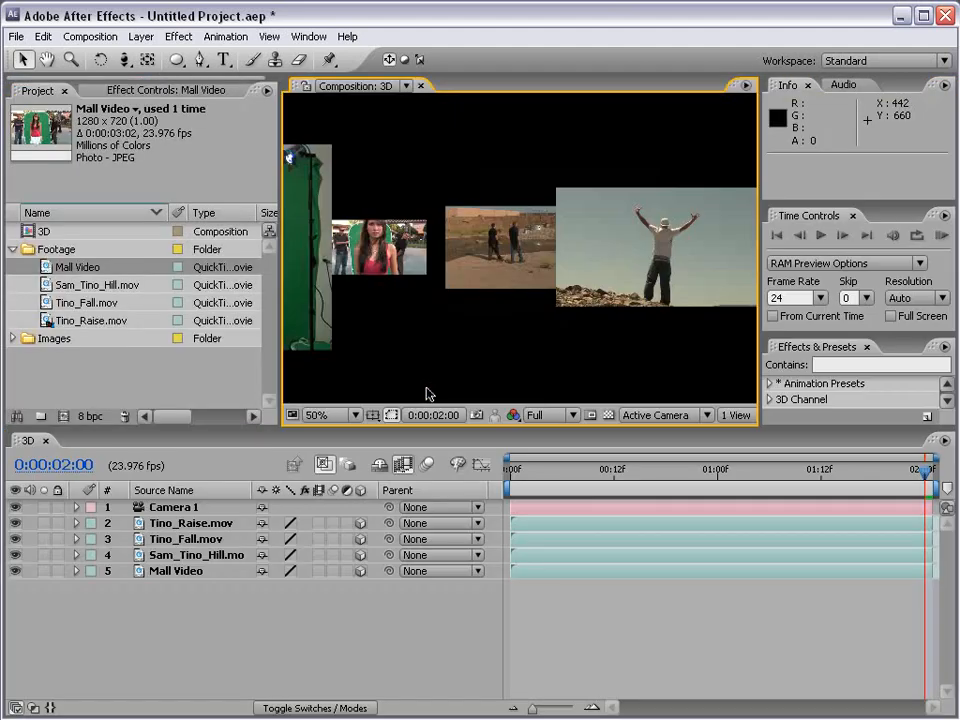
Orbit Camera 1 to a new position viewing the staggered clips from an angle
click(124, 60)
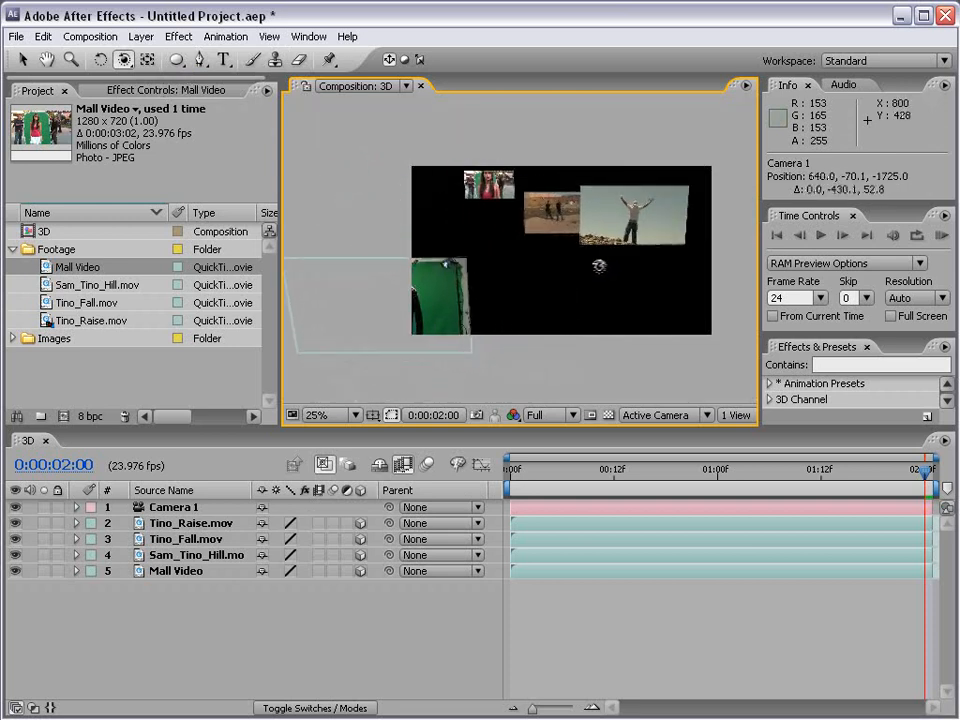
click(187, 539)
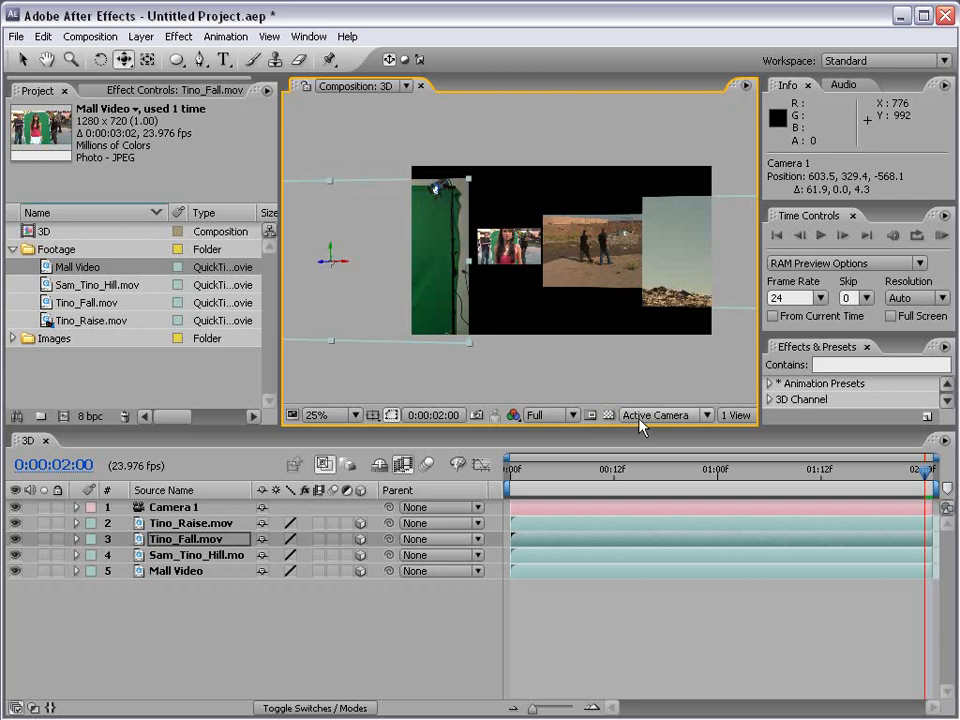
Switch the 3D View to Top to see the layers from overhead
click(664, 414)
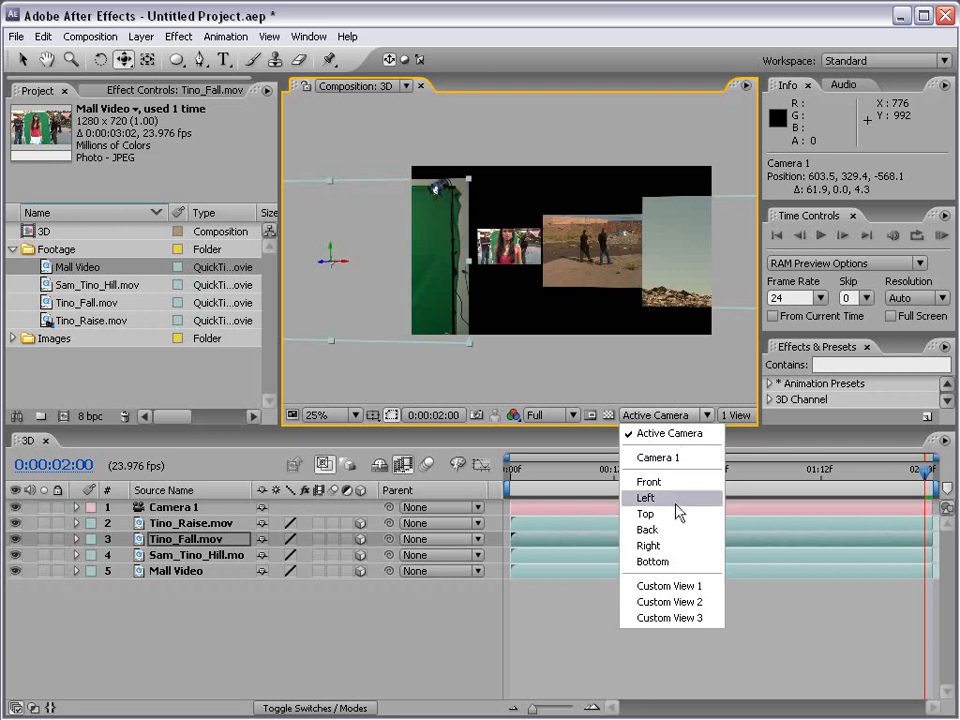
mouse_move(646, 513)
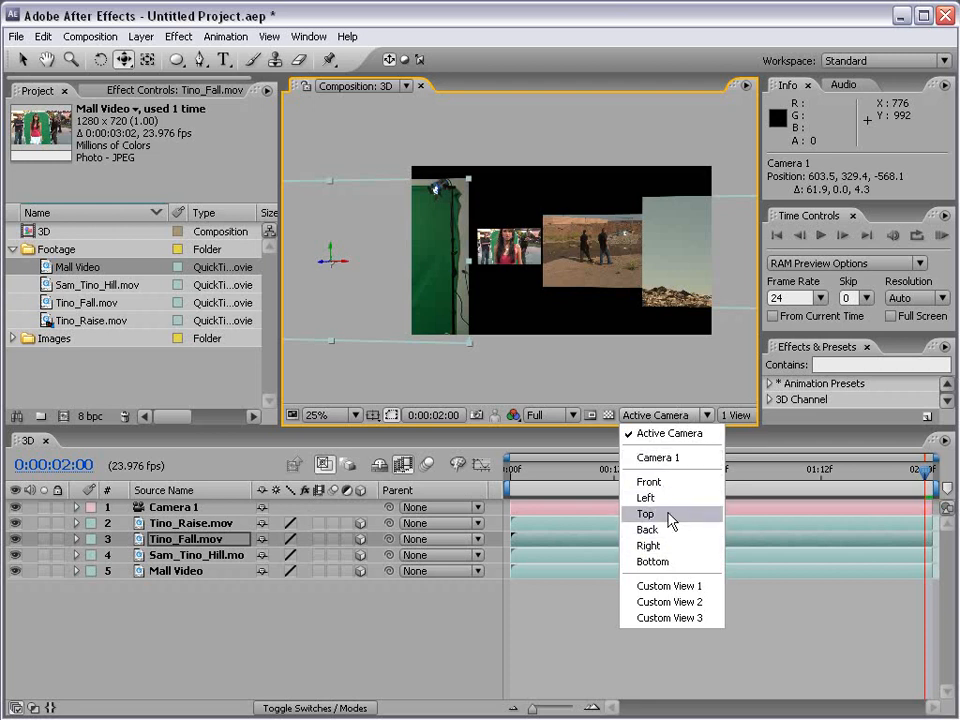
click(646, 513)
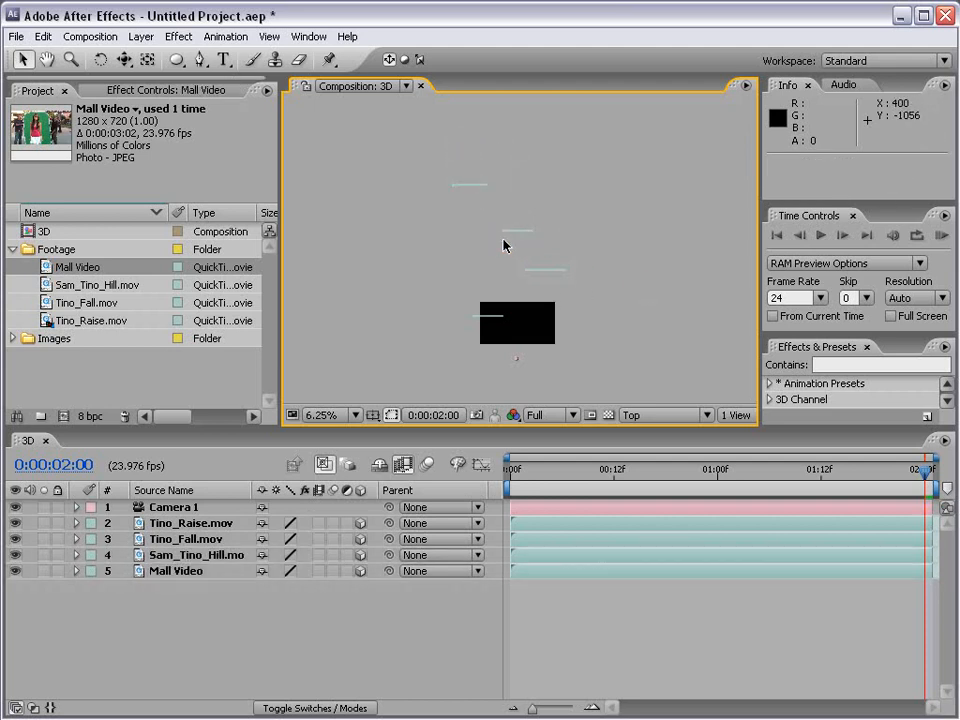
mouse_move(505, 199)
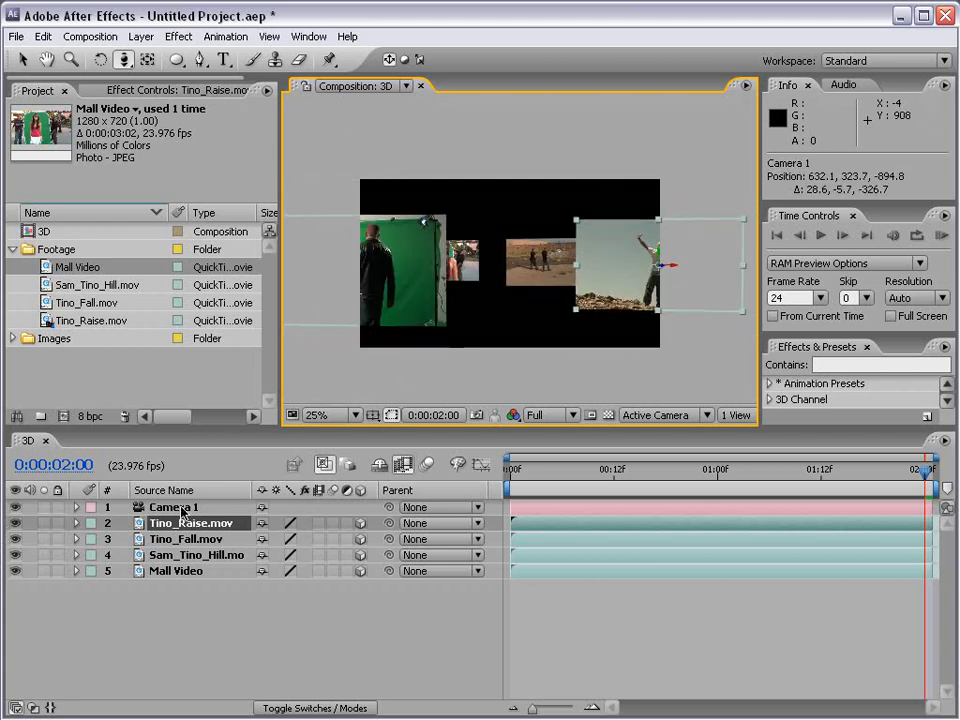
Keyframe Camera 1 Position at 0s and 1:01 with Easy Ease, previewing at Quarter resolution
click(76, 507)
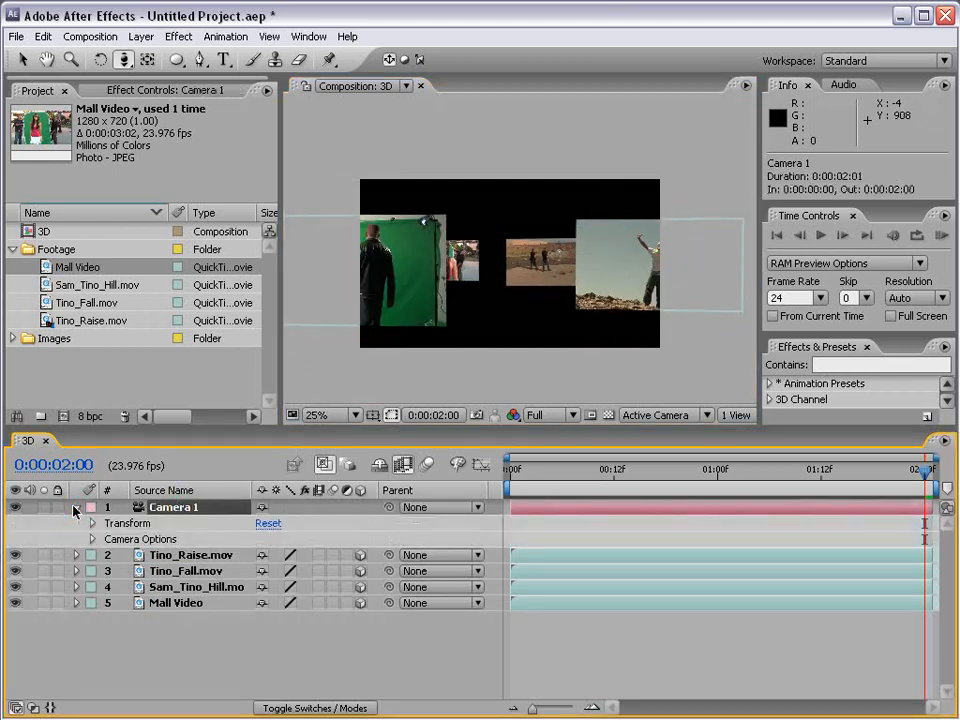
click(91, 523)
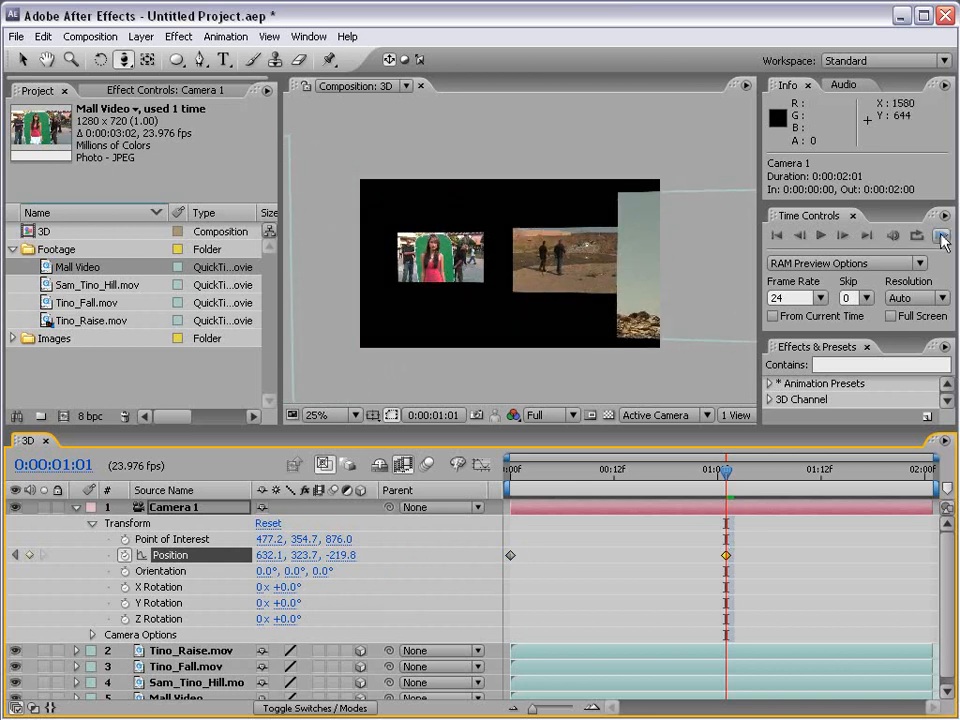
click(941, 235)
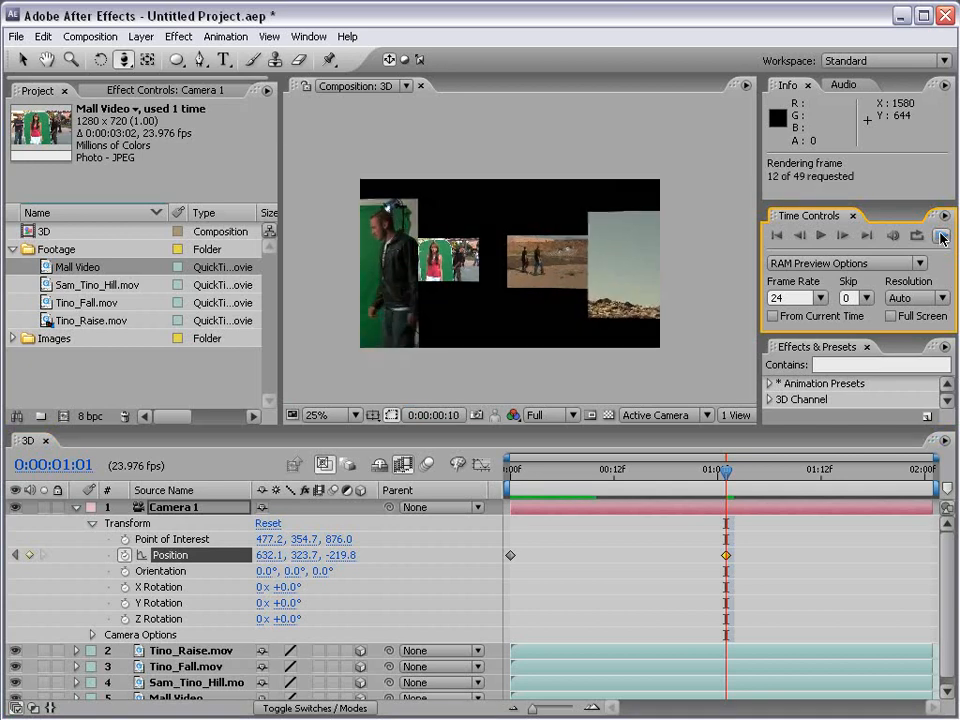
click(941, 235)
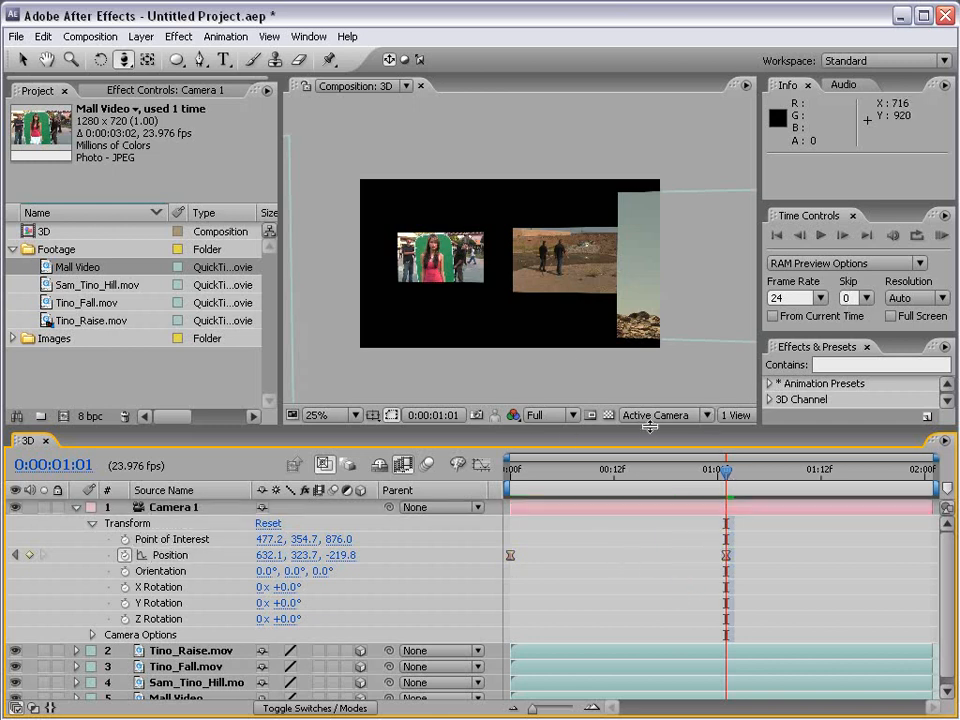
click(935, 297)
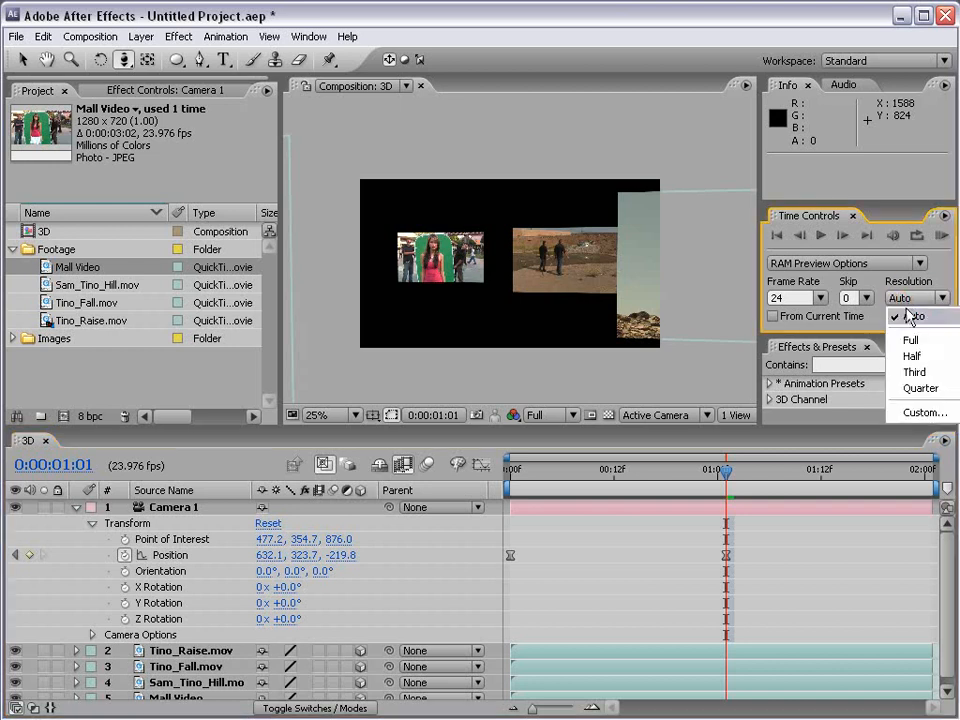
click(920, 388)
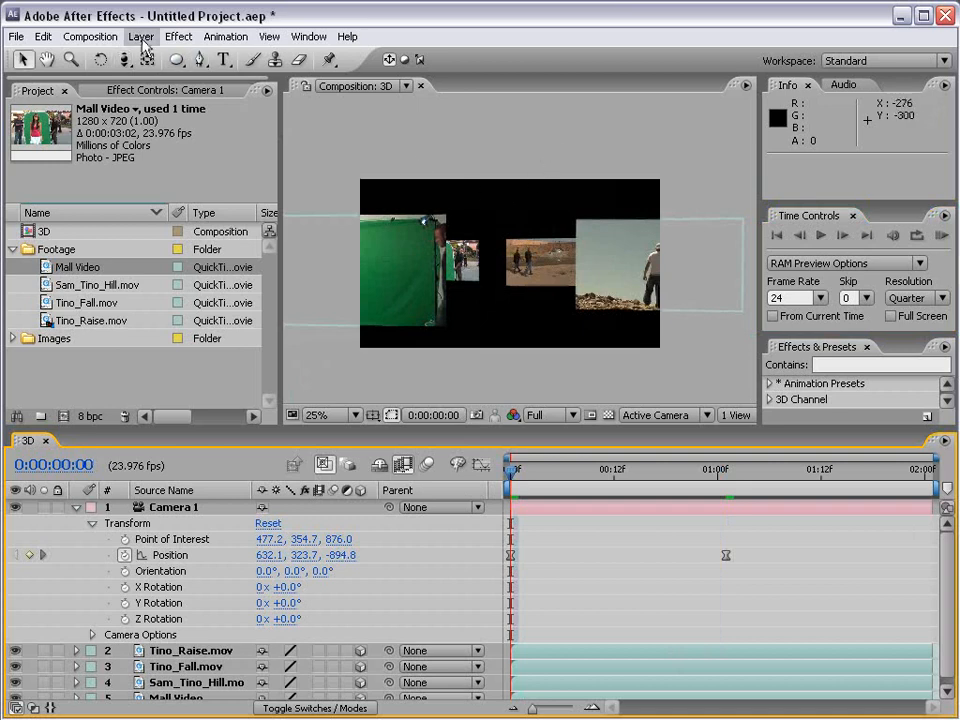
Create Light 1 as a blue Point light with Casts Shadows enabled
click(141, 37)
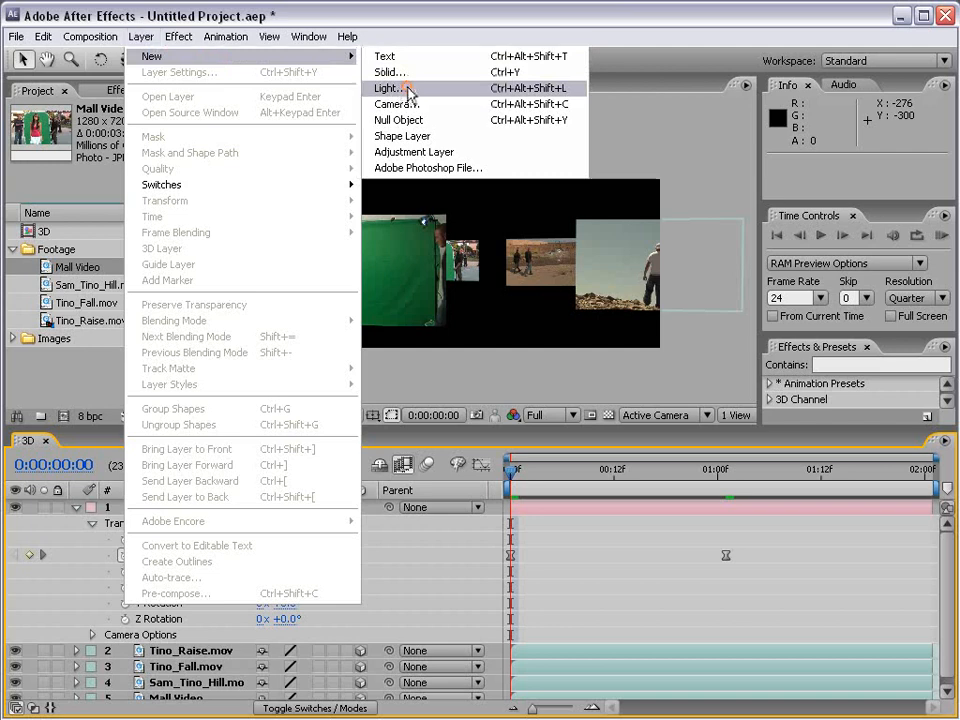
click(389, 88)
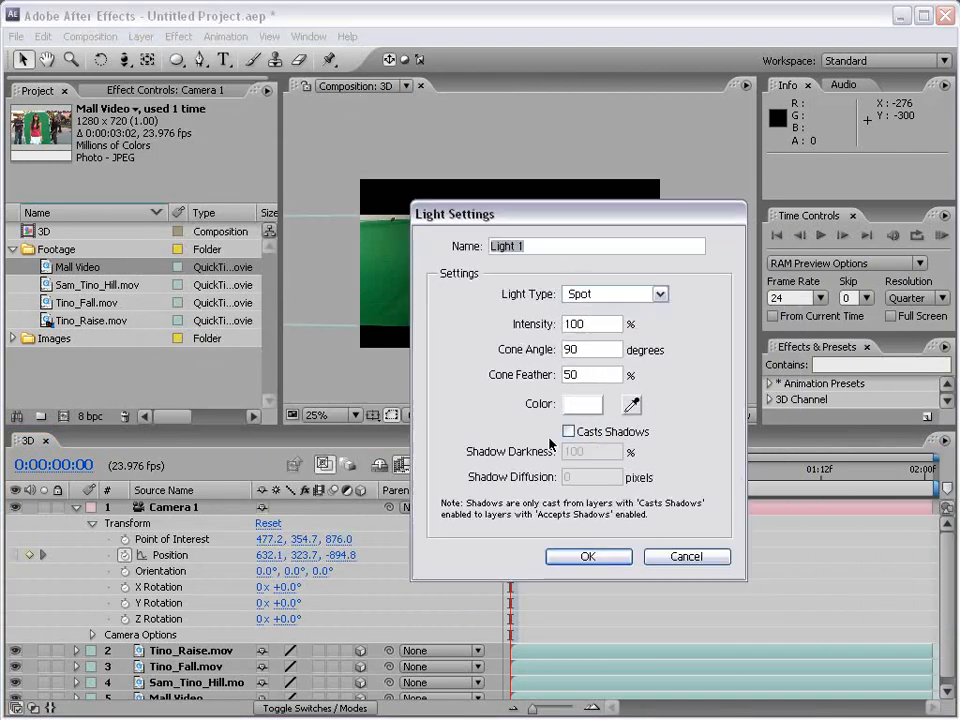
click(614, 293)
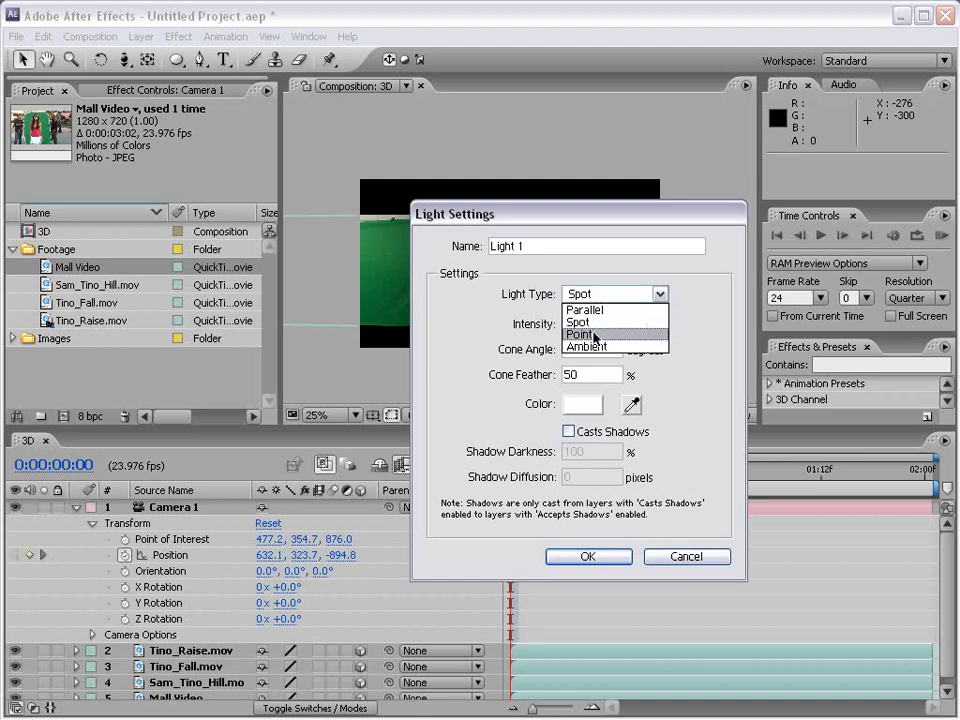
mouse_move(594, 347)
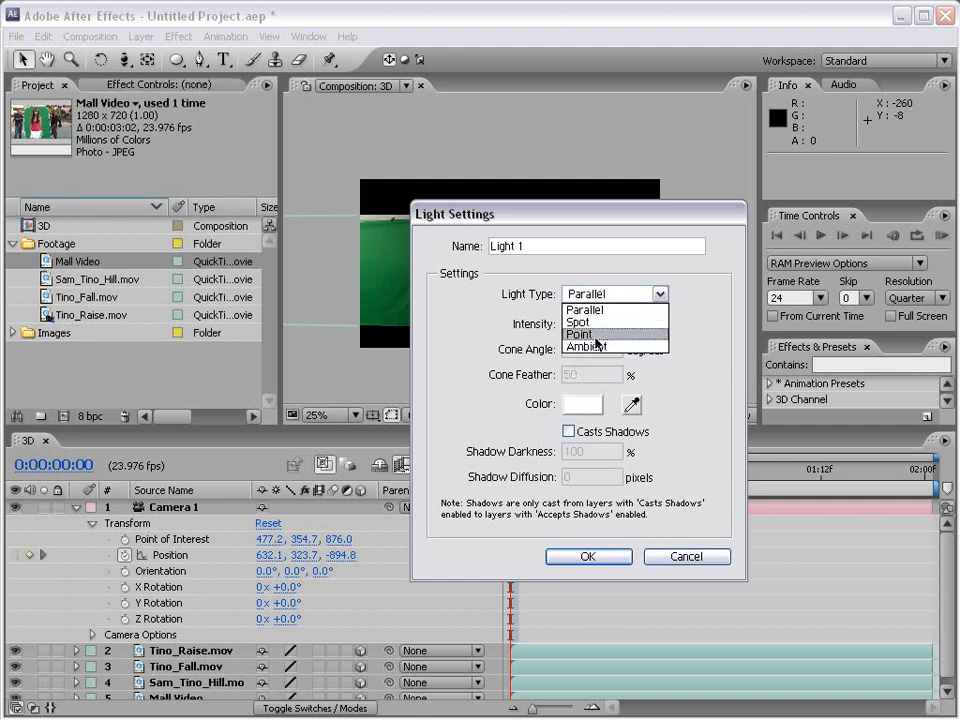
click(580, 334)
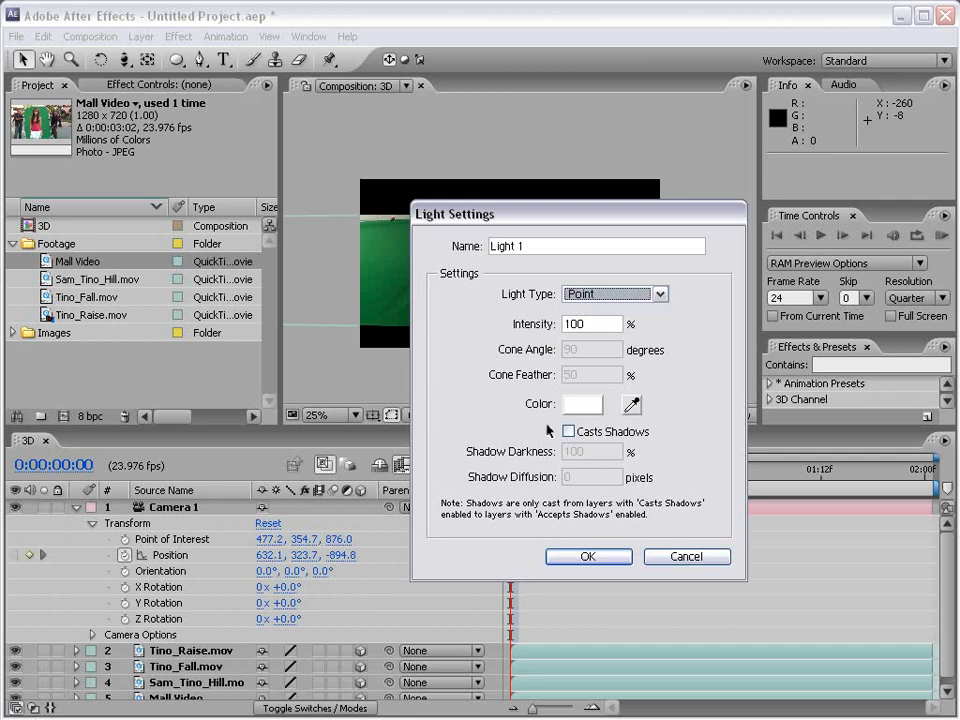
click(583, 404)
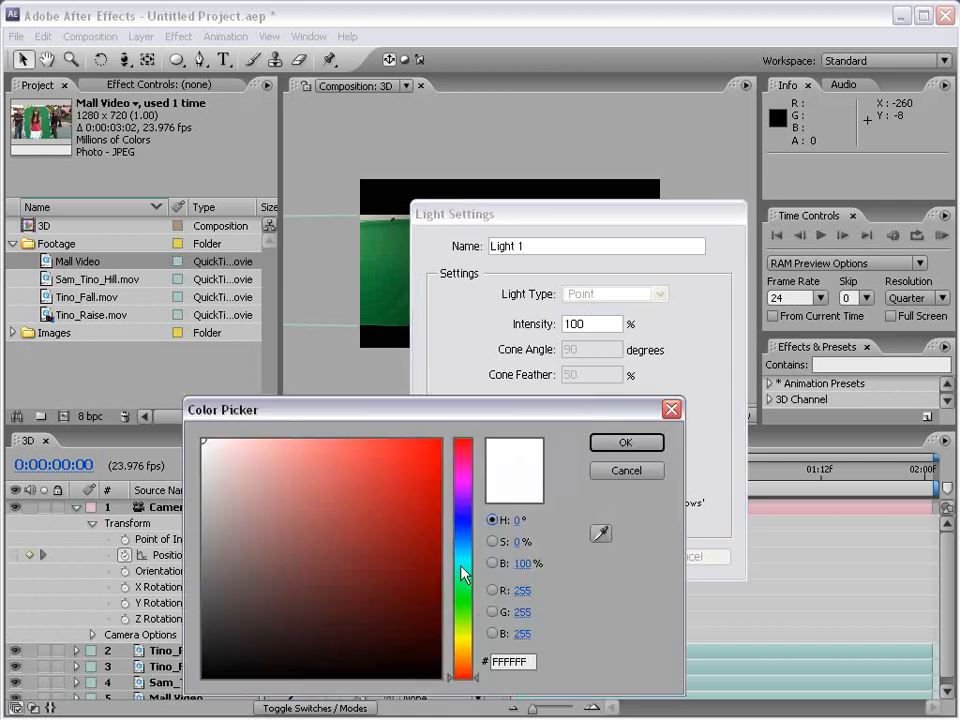
click(625, 442)
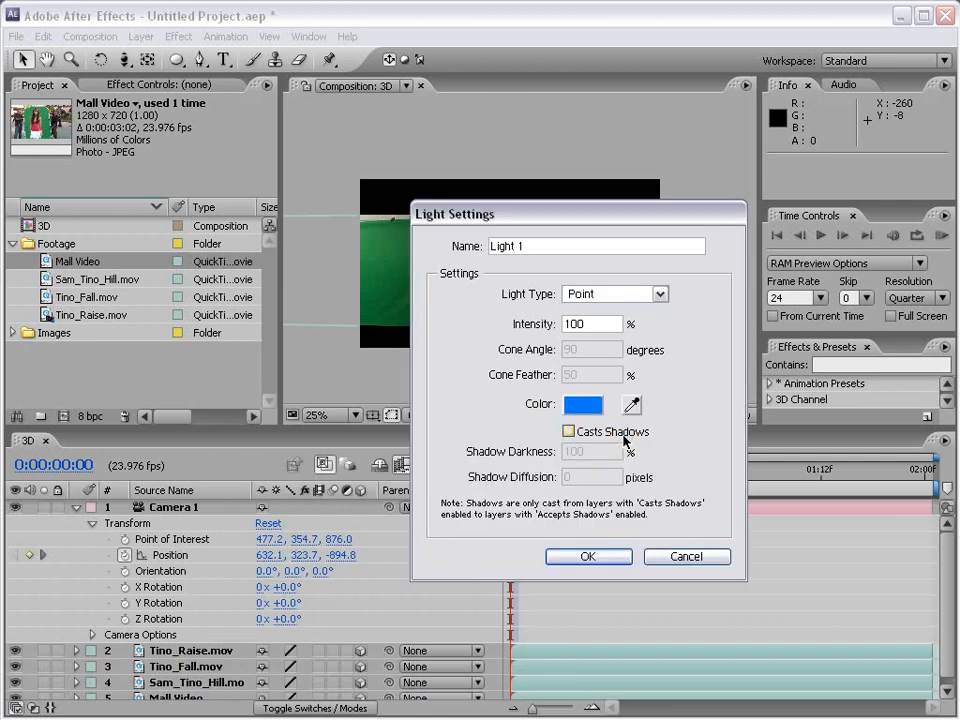
click(568, 431)
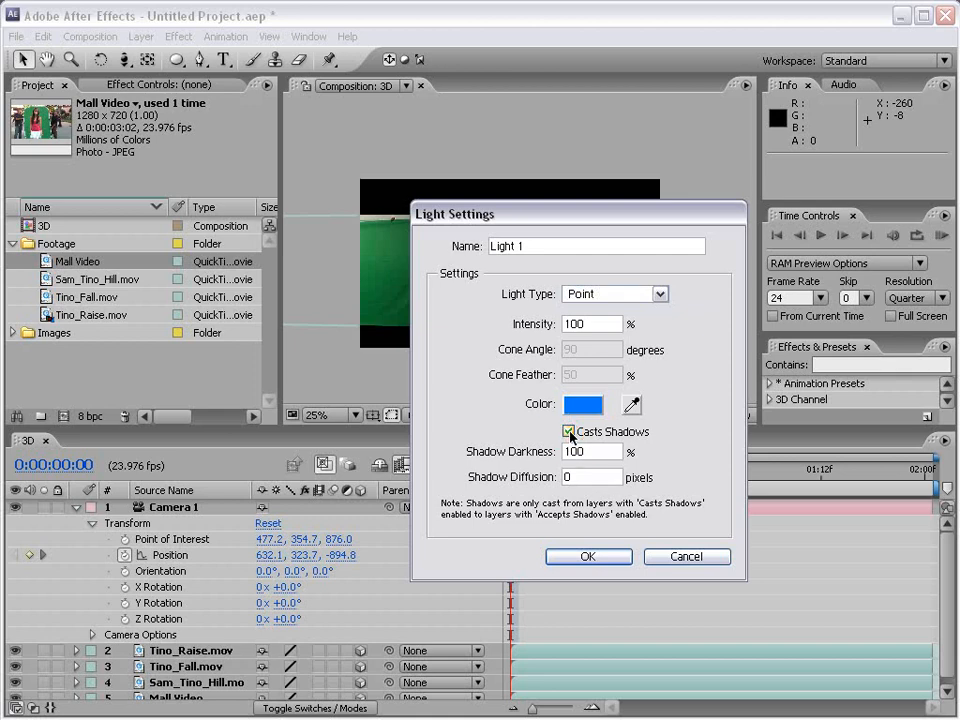
click(588, 556)
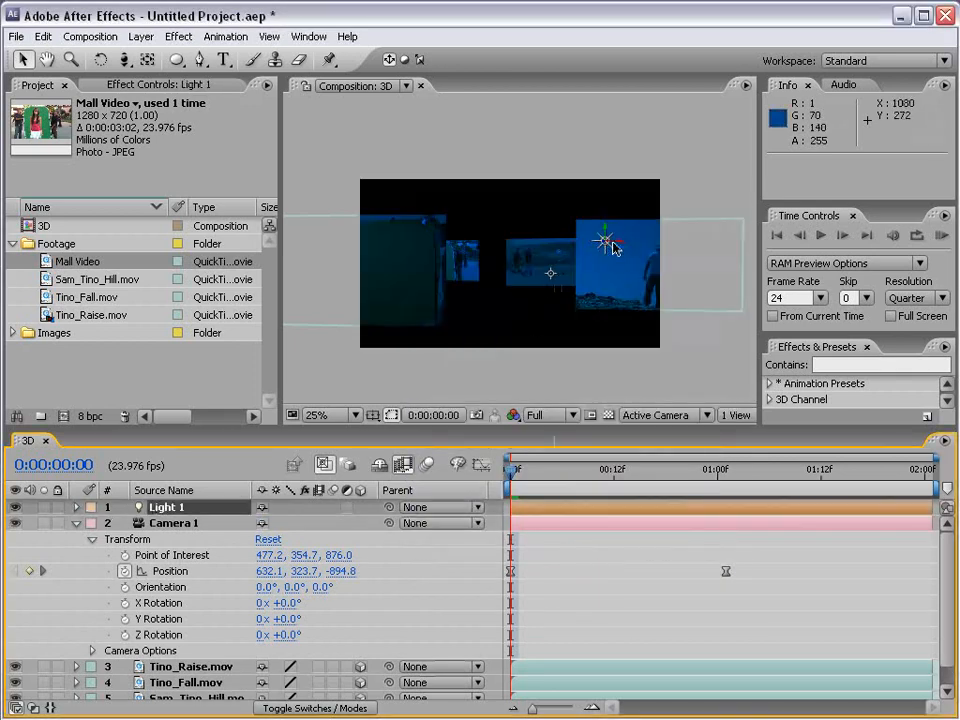
Drag Light 1 back and up above the clips, then inspect its Light Options
drag(612, 240, 620, 245)
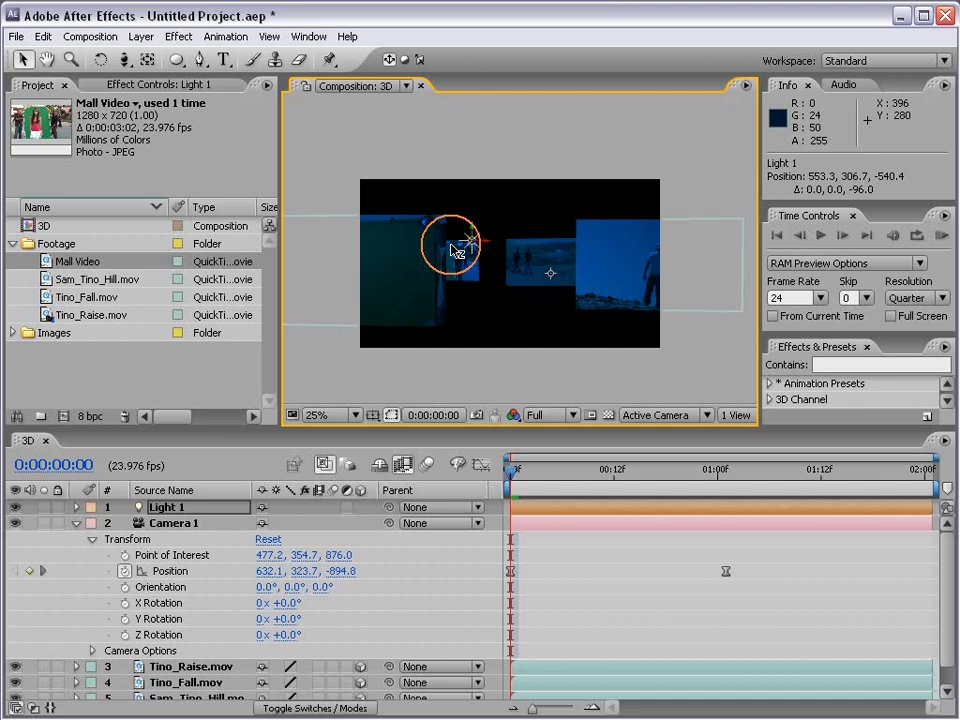
drag(450, 245, 490, 245)
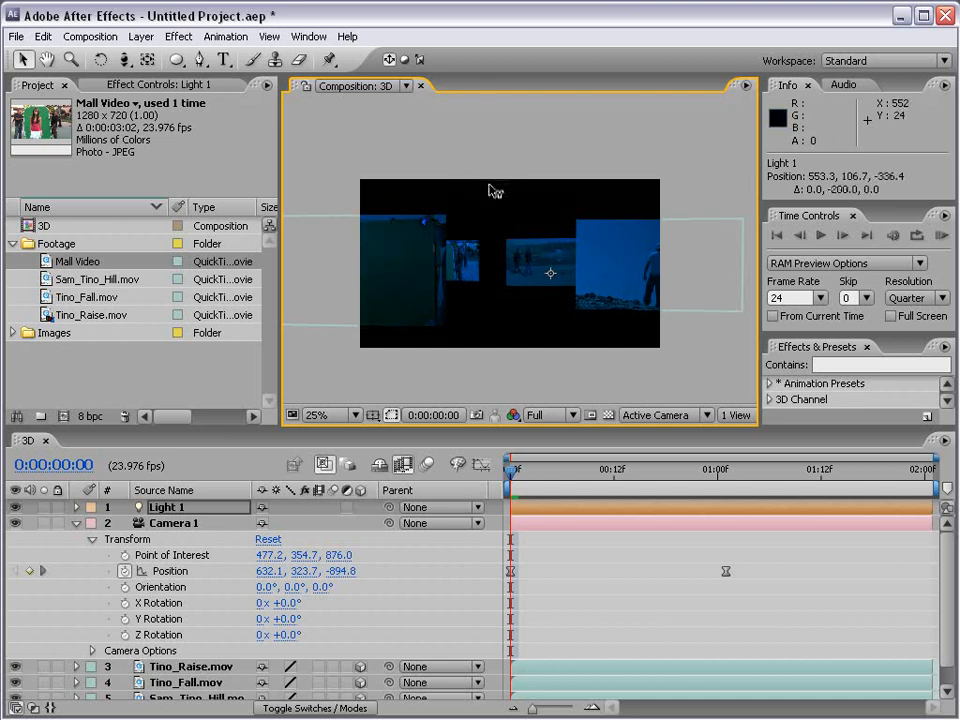
click(167, 507)
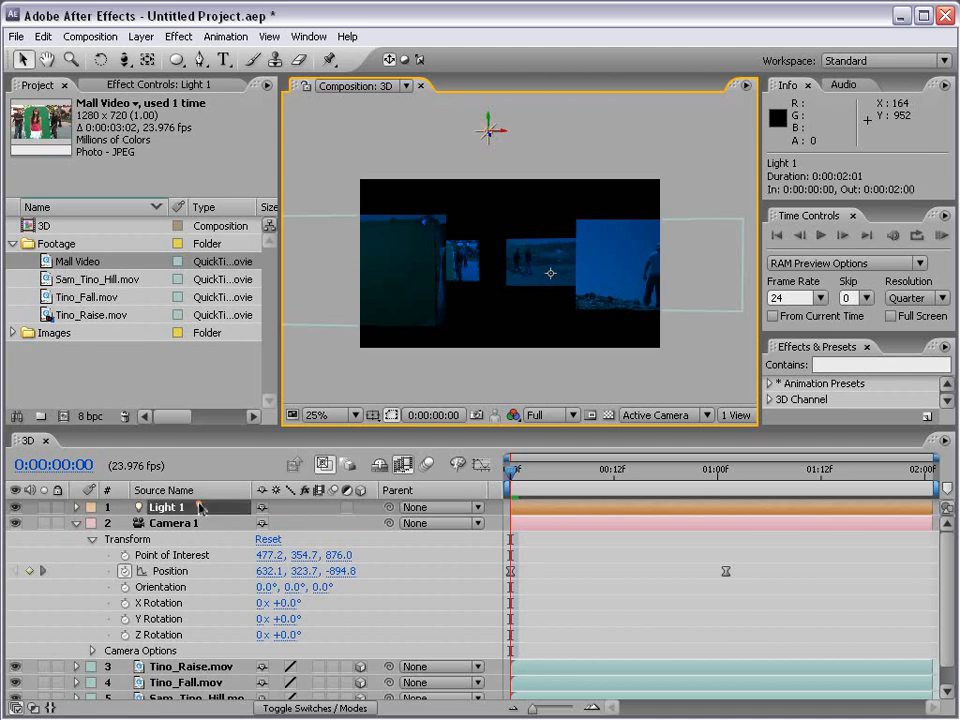
click(141, 36)
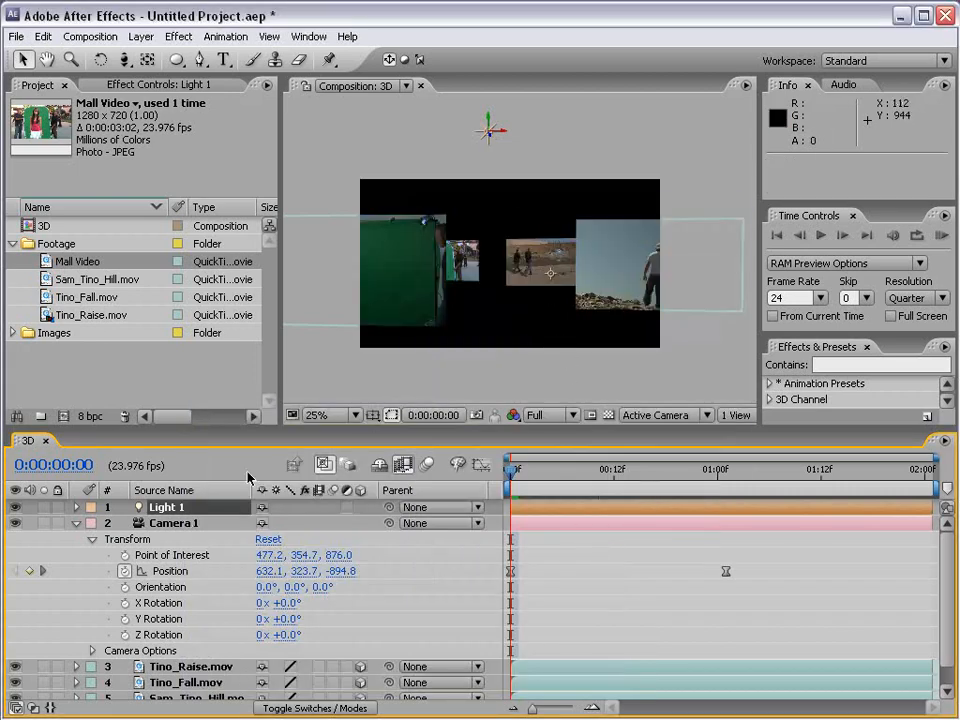
click(76, 506)
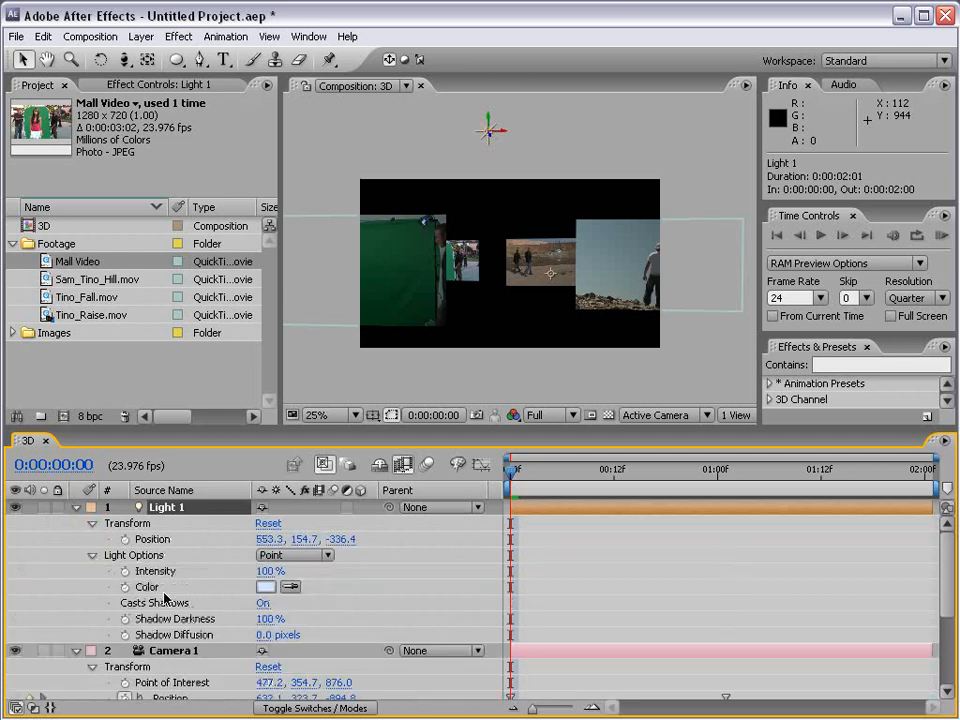
mouse_move(98, 597)
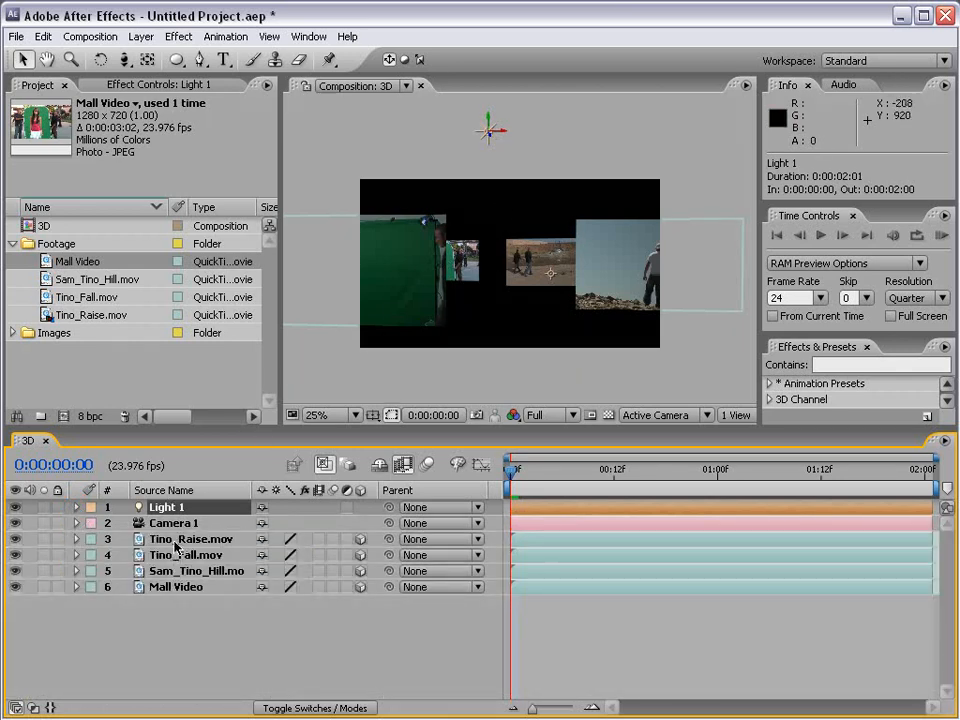
Set Casts Shadows to On in Material Options for the four selected video layers
click(190, 539)
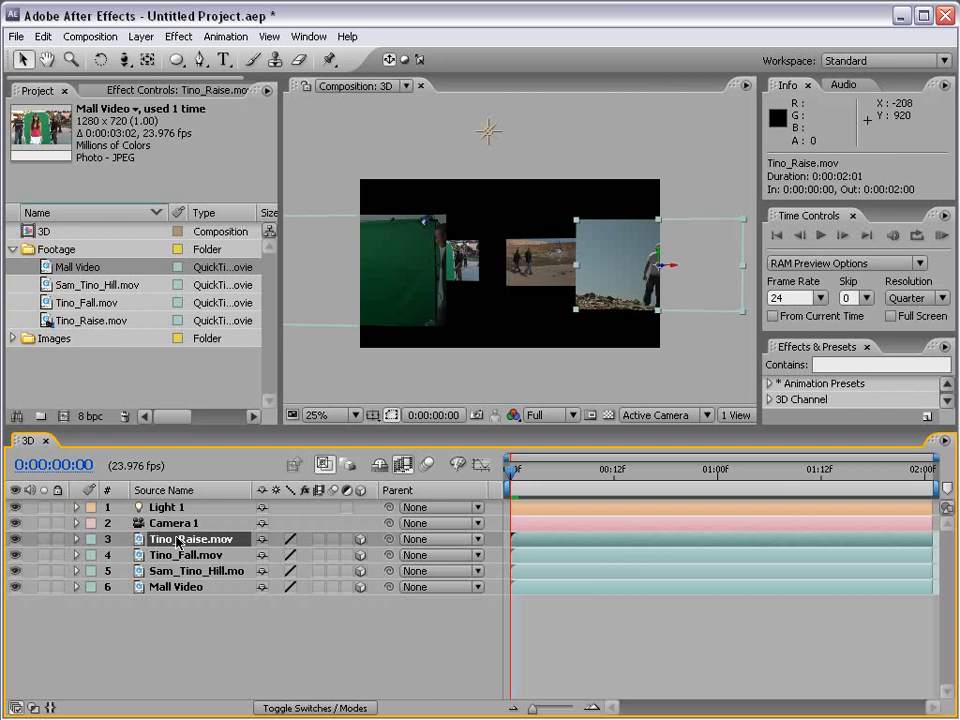
click(76, 539)
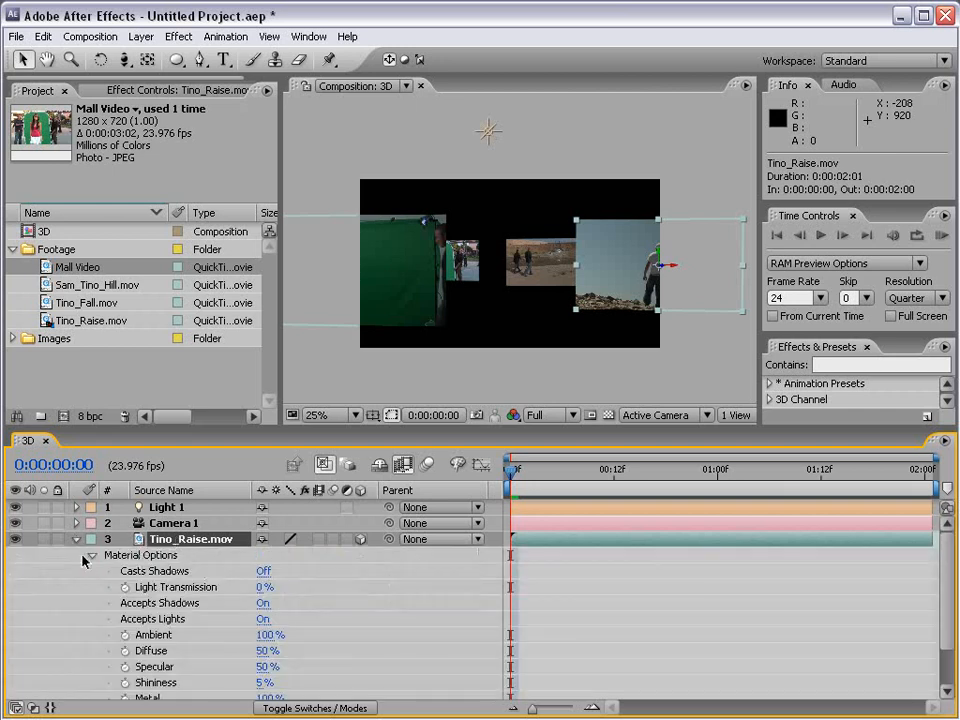
click(76, 539)
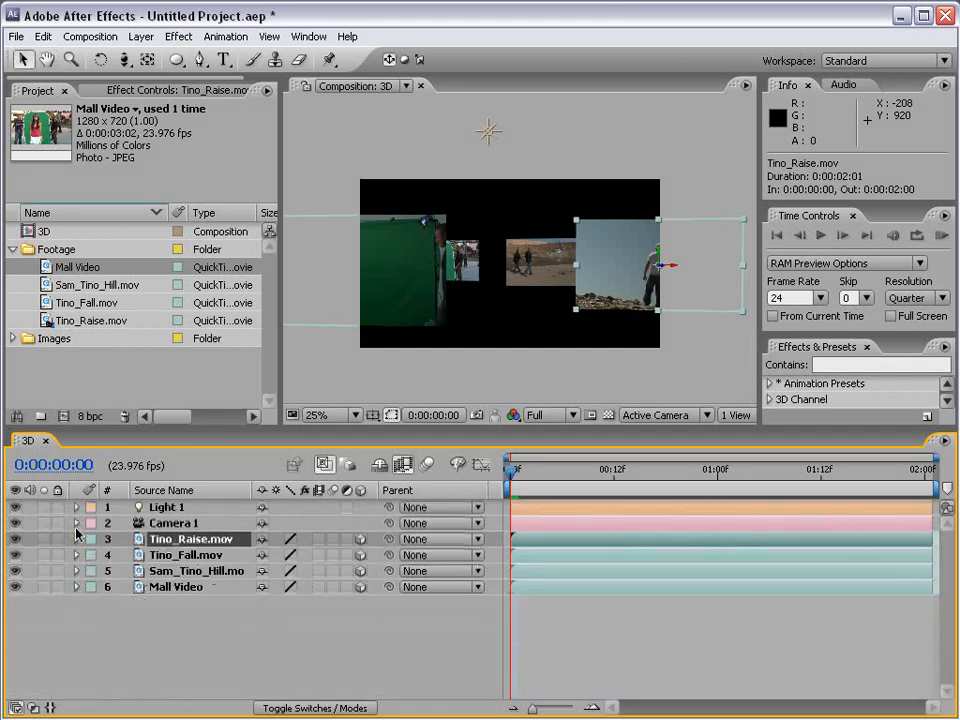
click(76, 539)
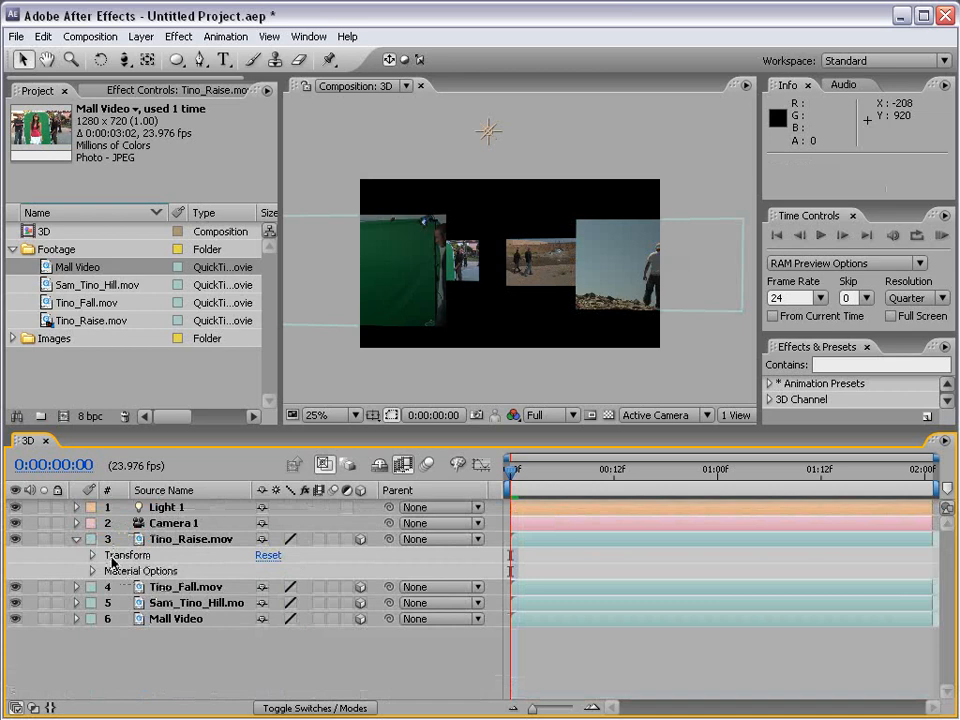
click(92, 570)
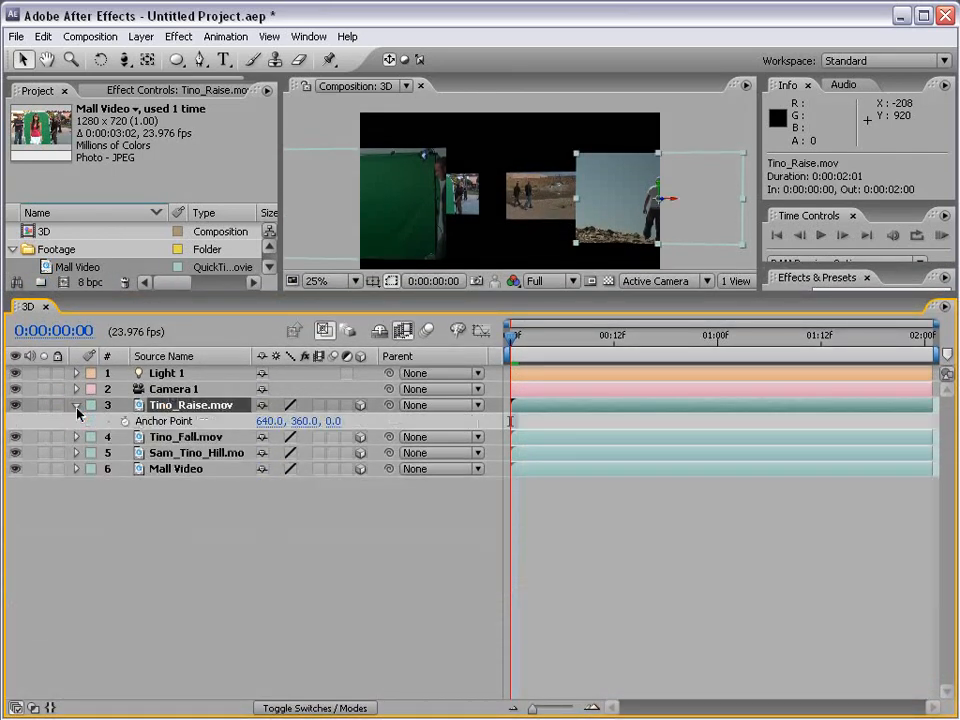
click(76, 405)
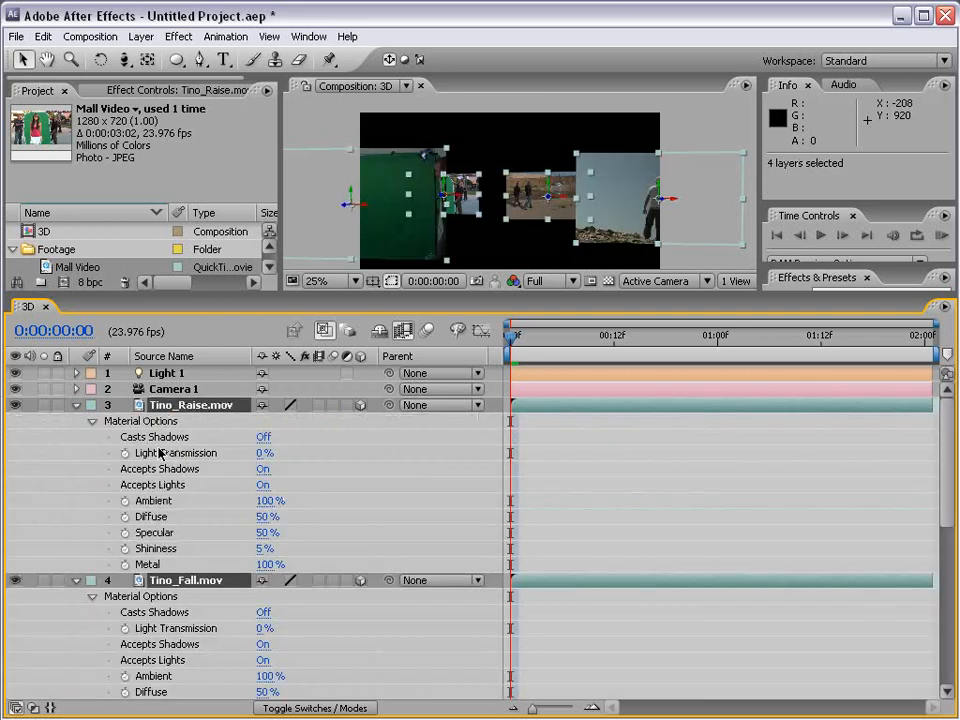
click(263, 437)
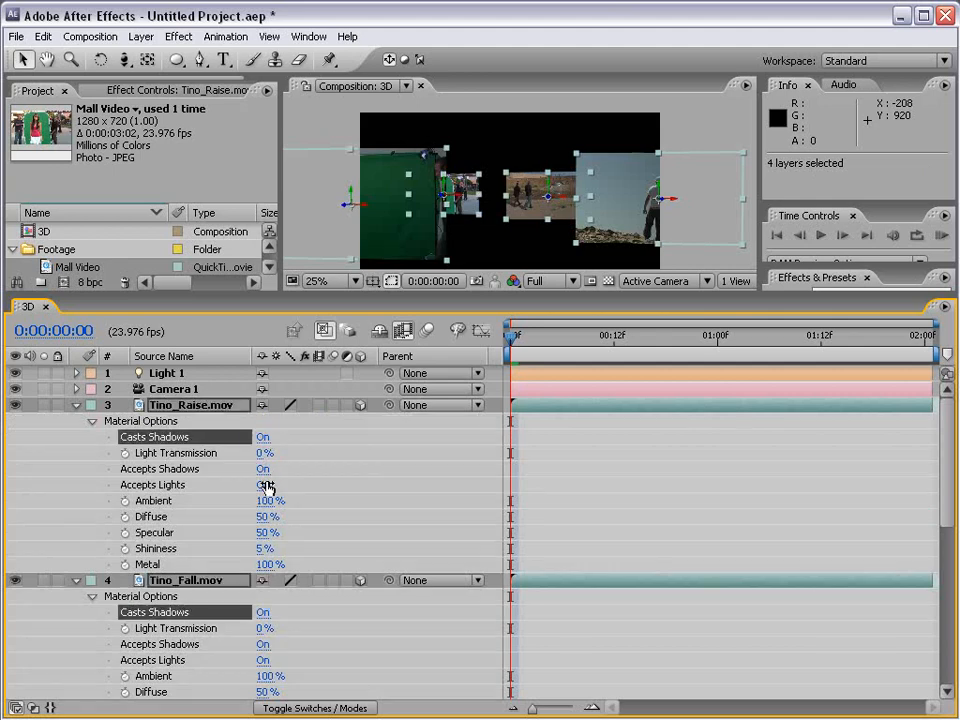
scroll(down, 3)
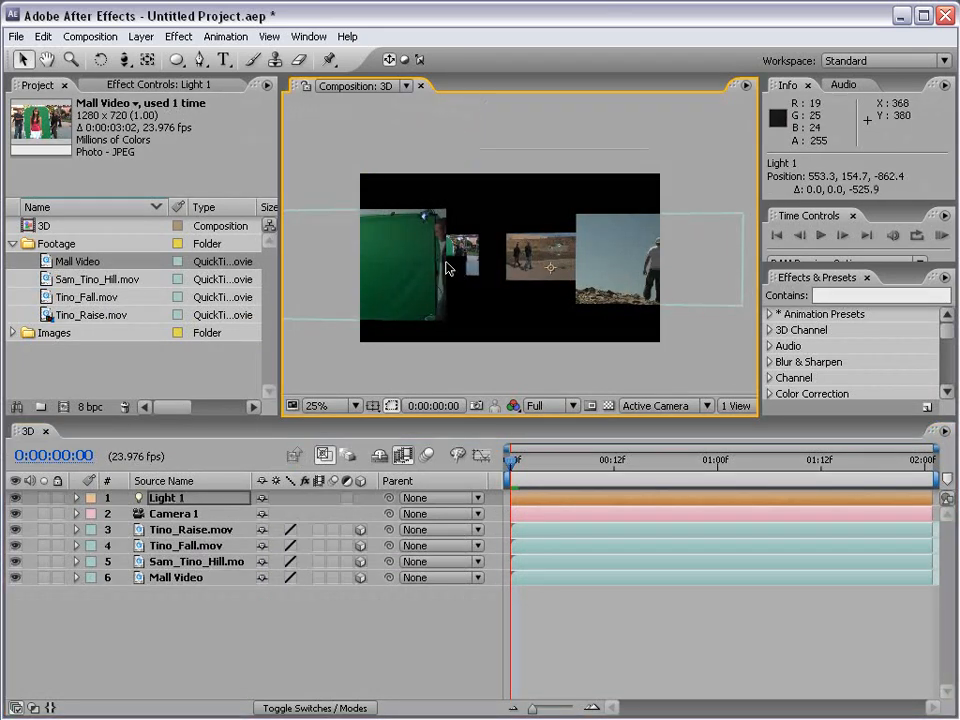
mouse_move(465, 285)
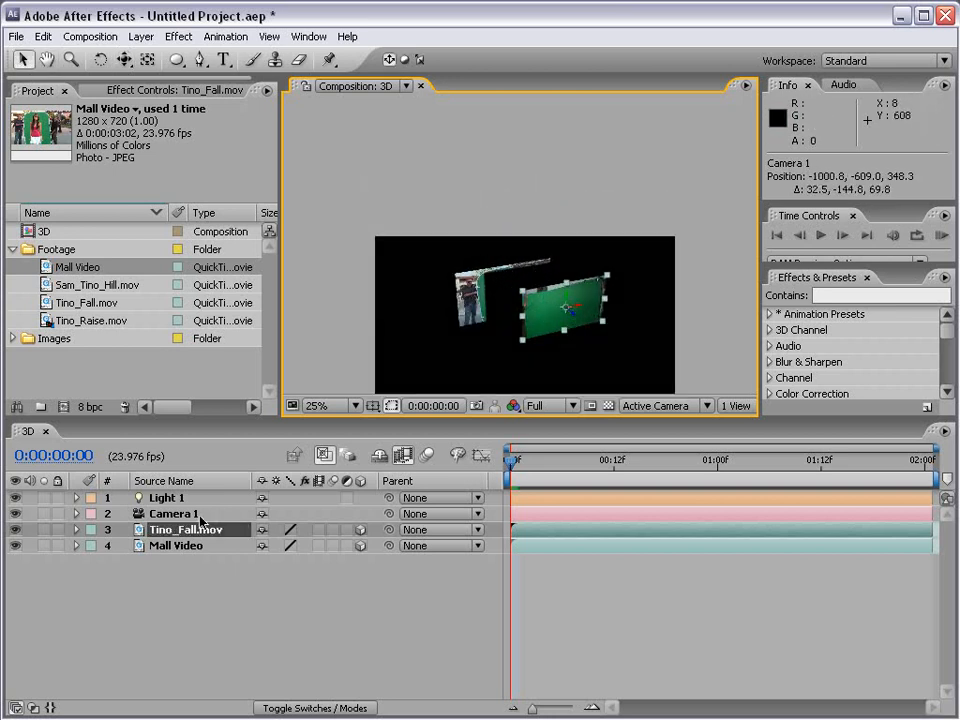
Soften Light 1's shadows by lowering Shadow Darkness to 66%
click(166, 497)
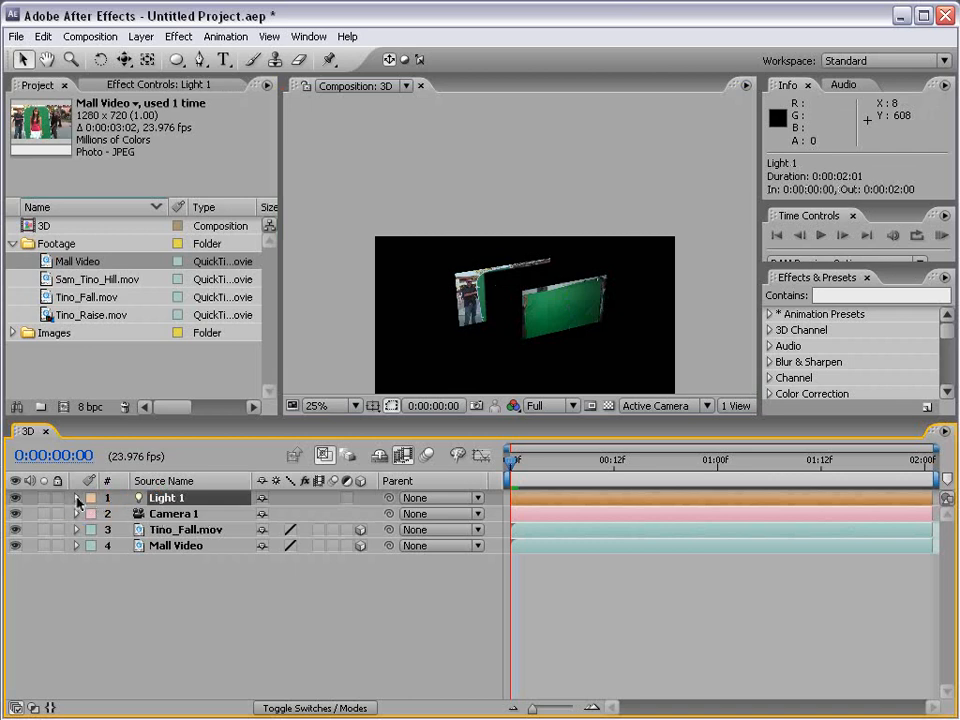
click(76, 498)
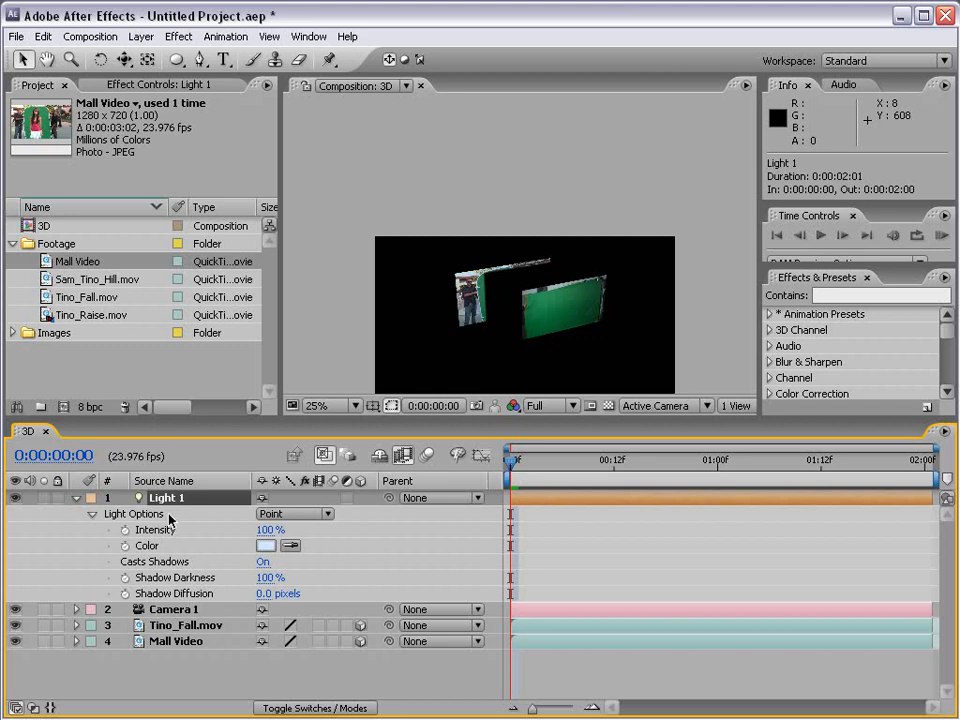
double_click(167, 497)
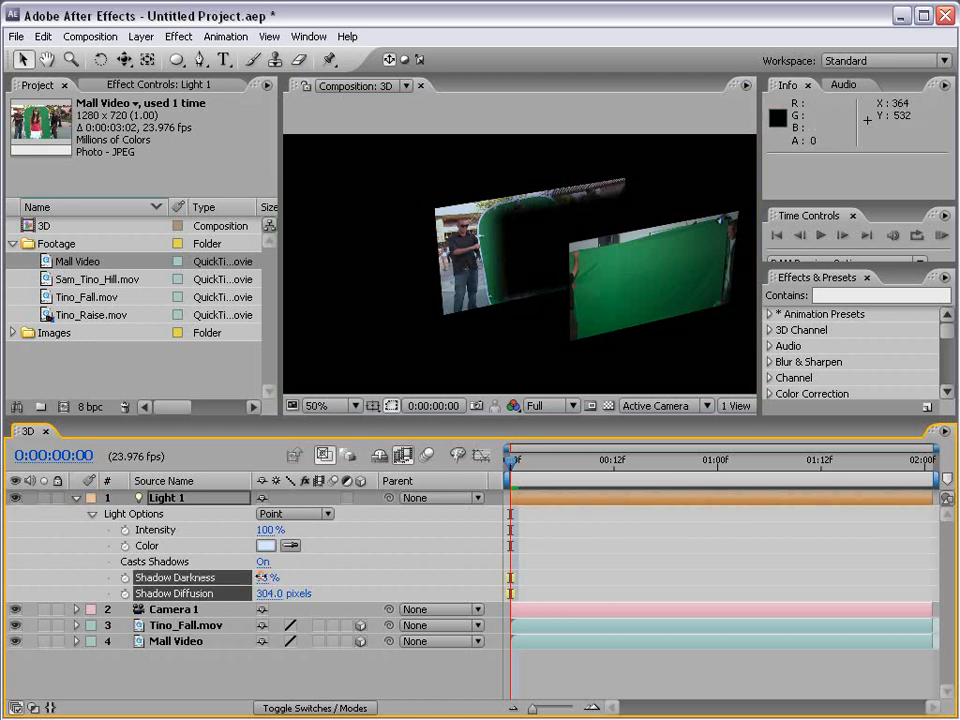
drag(270, 577, 260, 577)
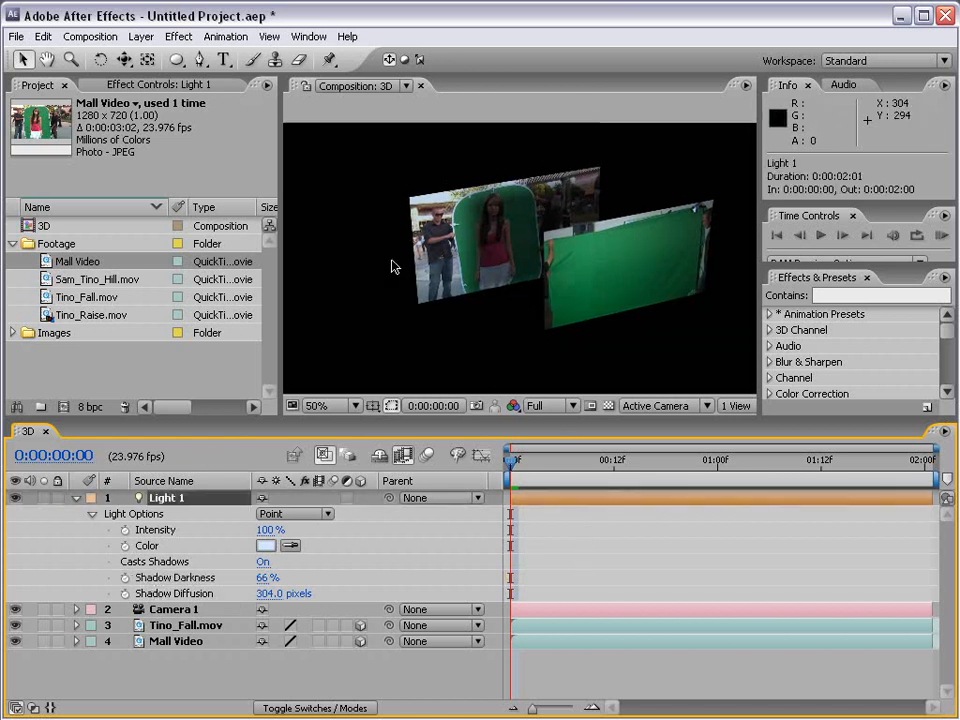
mouse_move(592, 187)
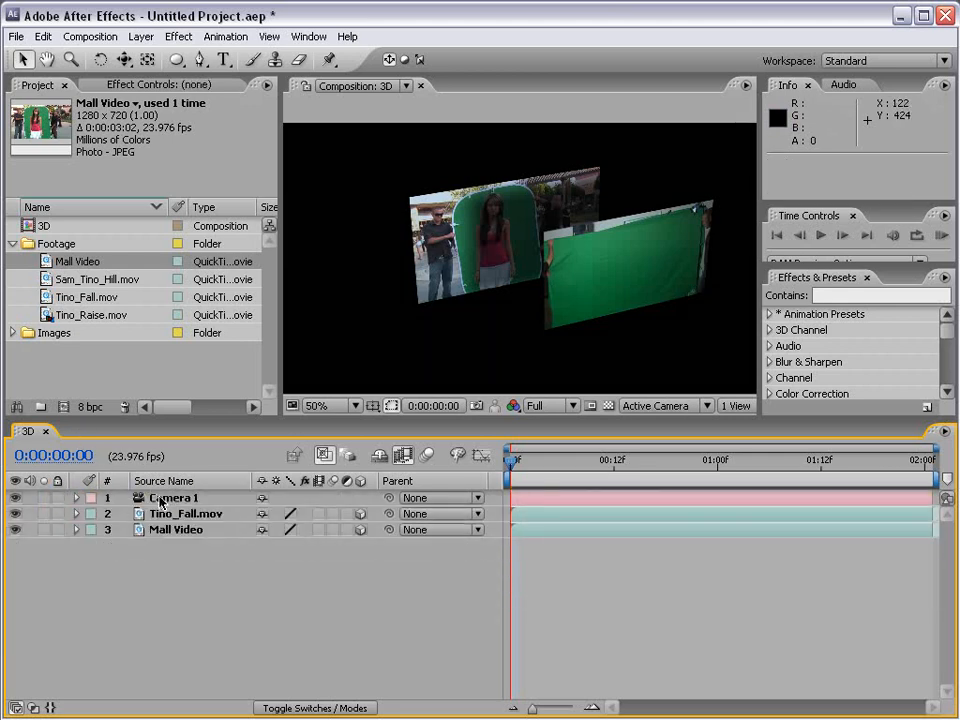
Reset Camera 1 to its default position, then select Tino_Fall.mov and Mall Video
click(76, 497)
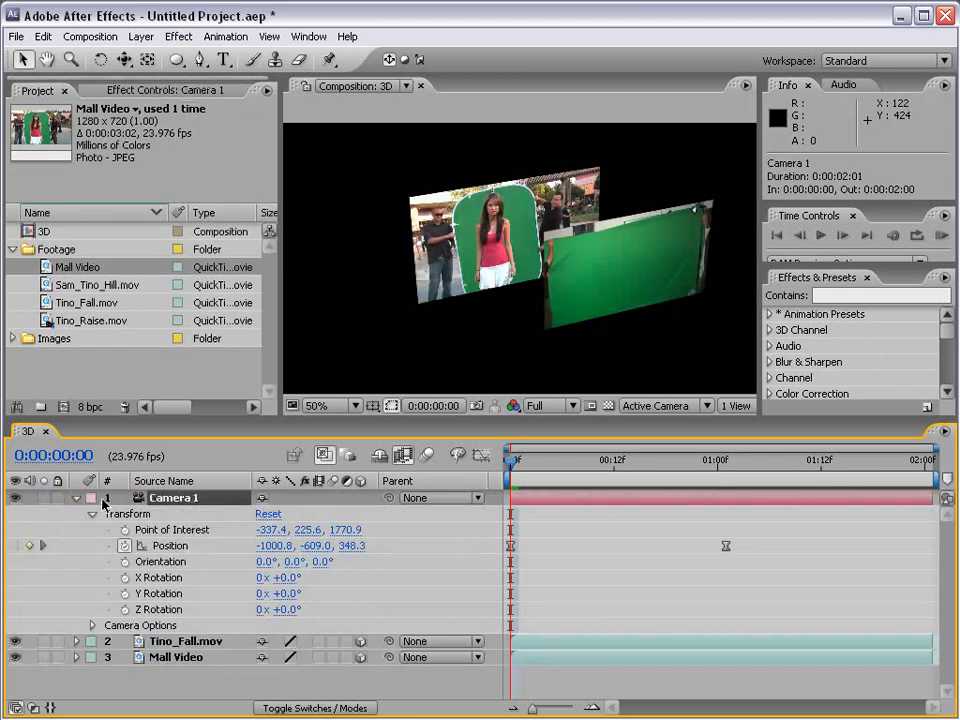
click(268, 513)
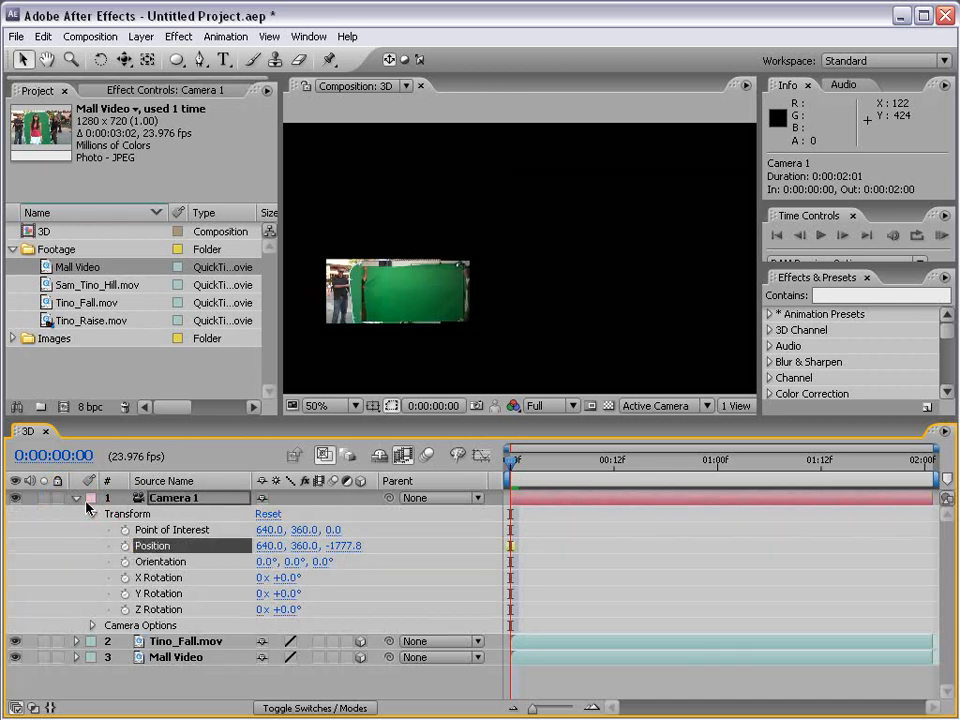
click(77, 513)
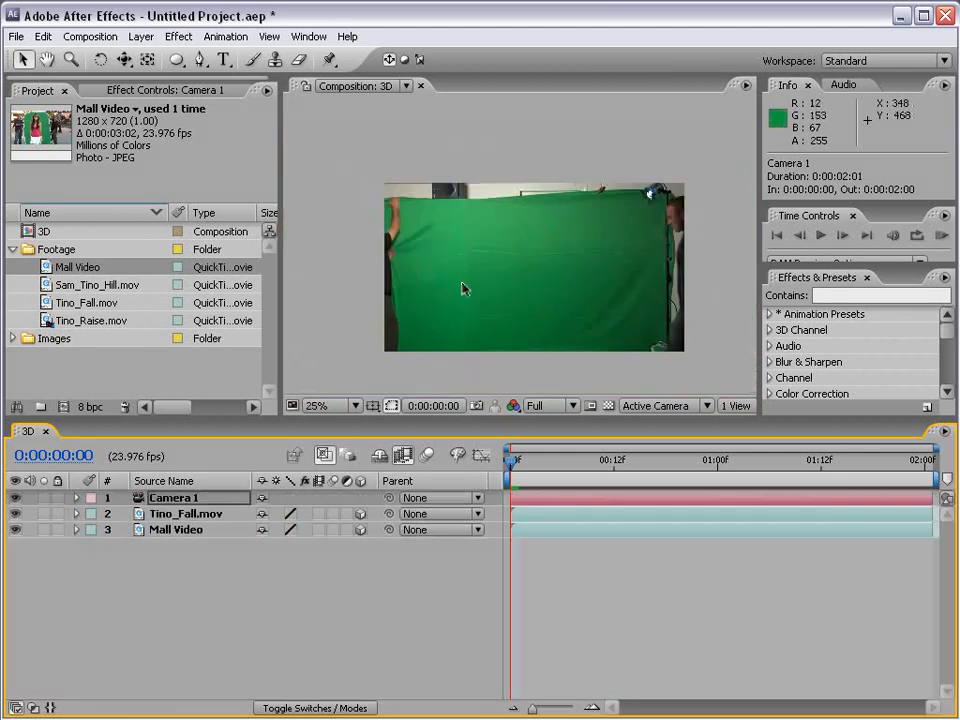
click(185, 513)
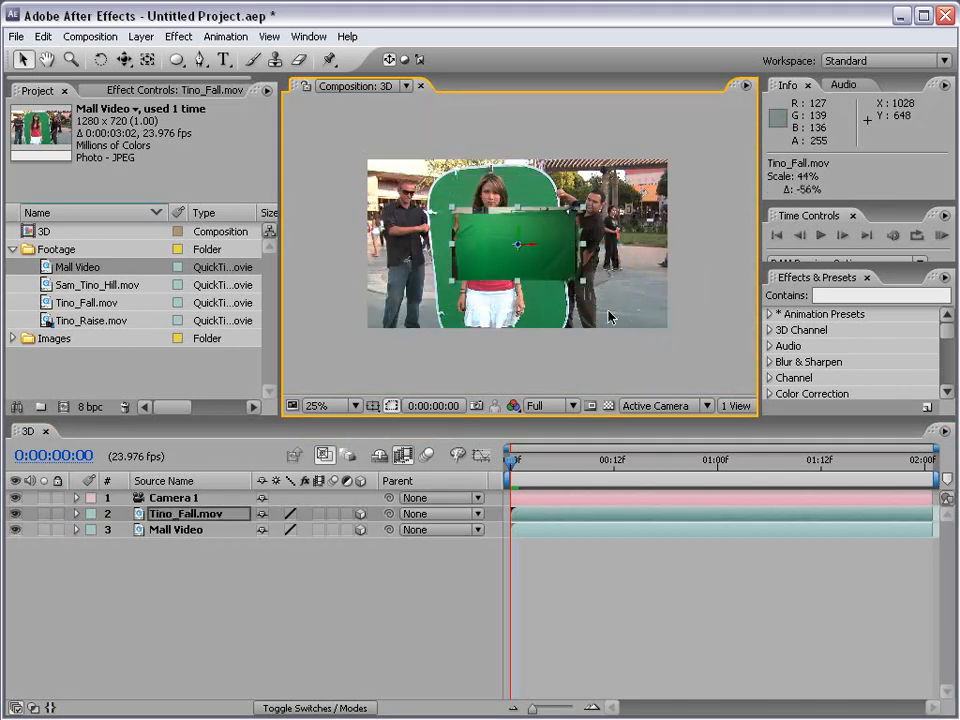
click(176, 529)
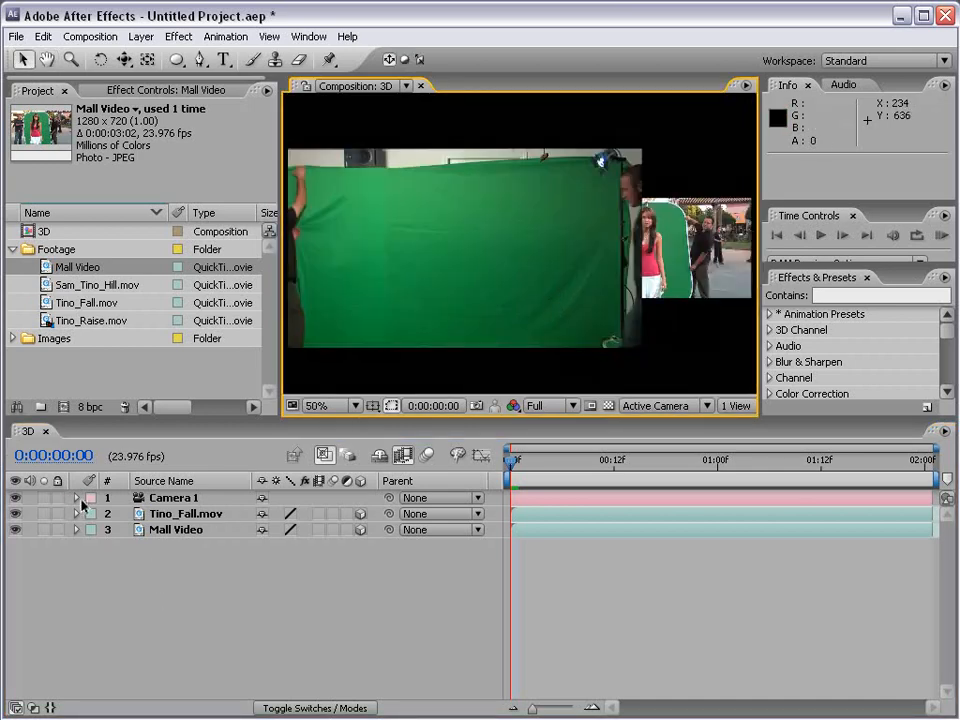
Turn Camera 1's depth of field on in Camera Options, then back off
click(76, 497)
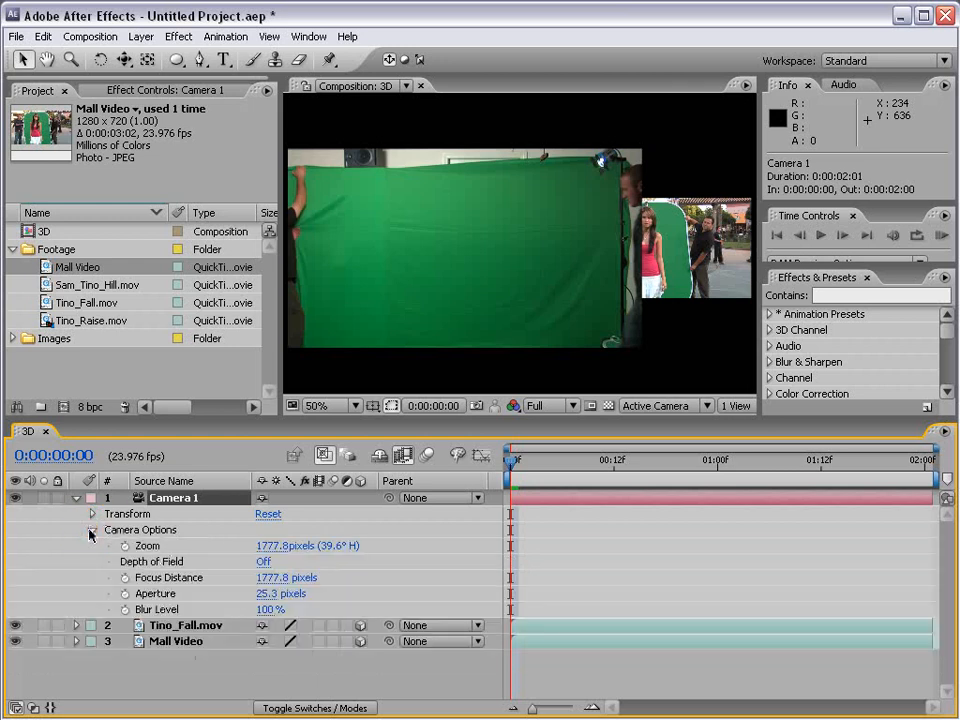
mouse_move(175, 569)
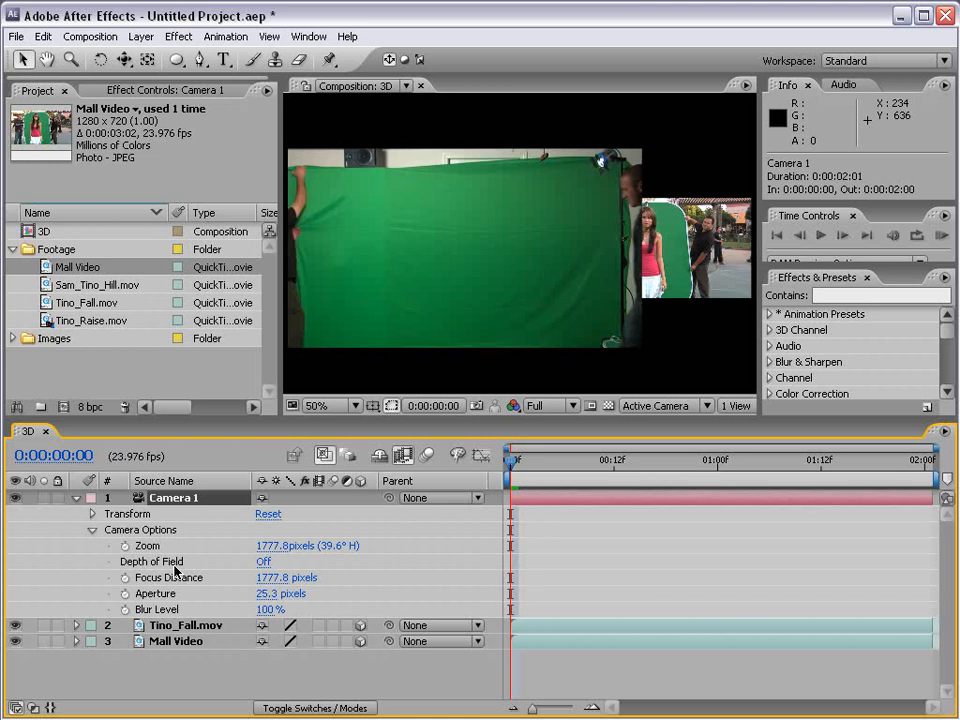
click(264, 561)
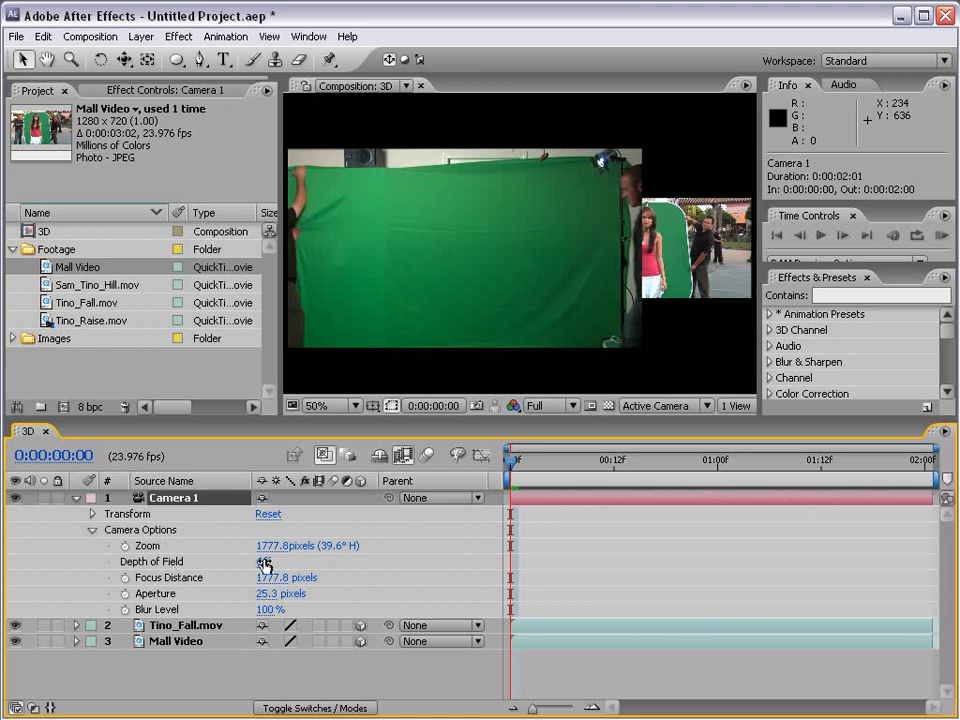
click(263, 561)
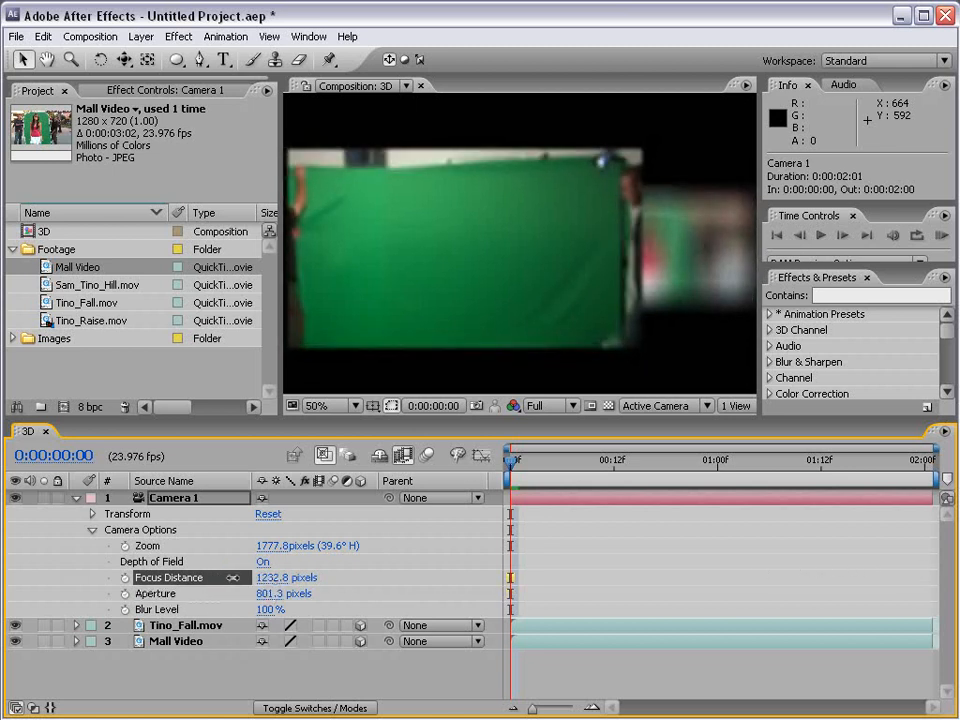
click(717, 459)
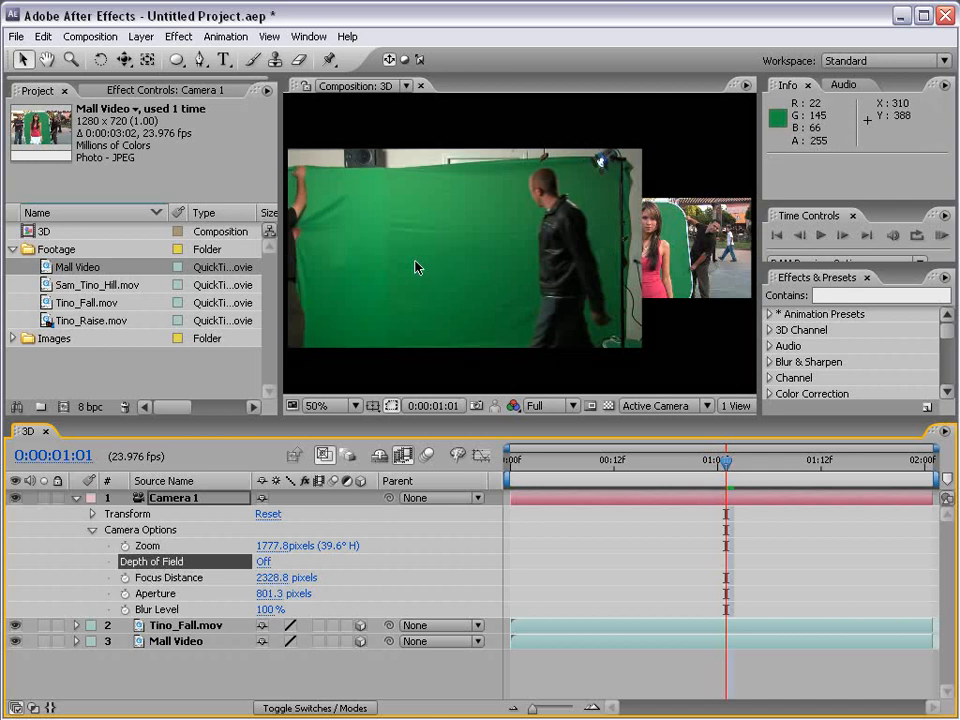
mouse_move(141, 36)
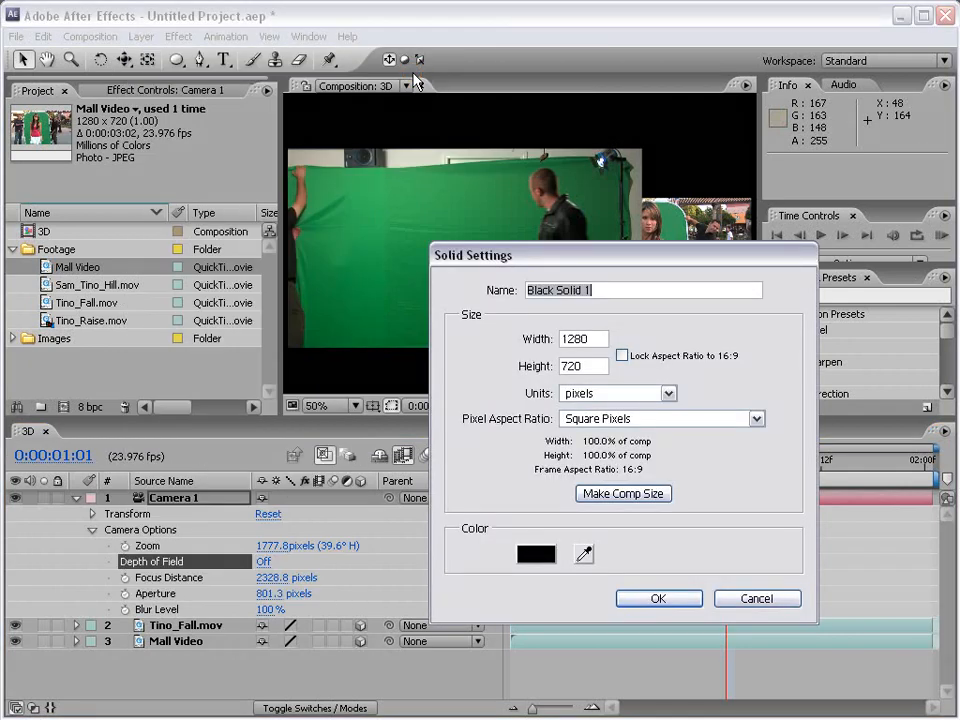
Create the black solid, search effects for 'particl', and orbit the camera around the fountain
click(658, 598)
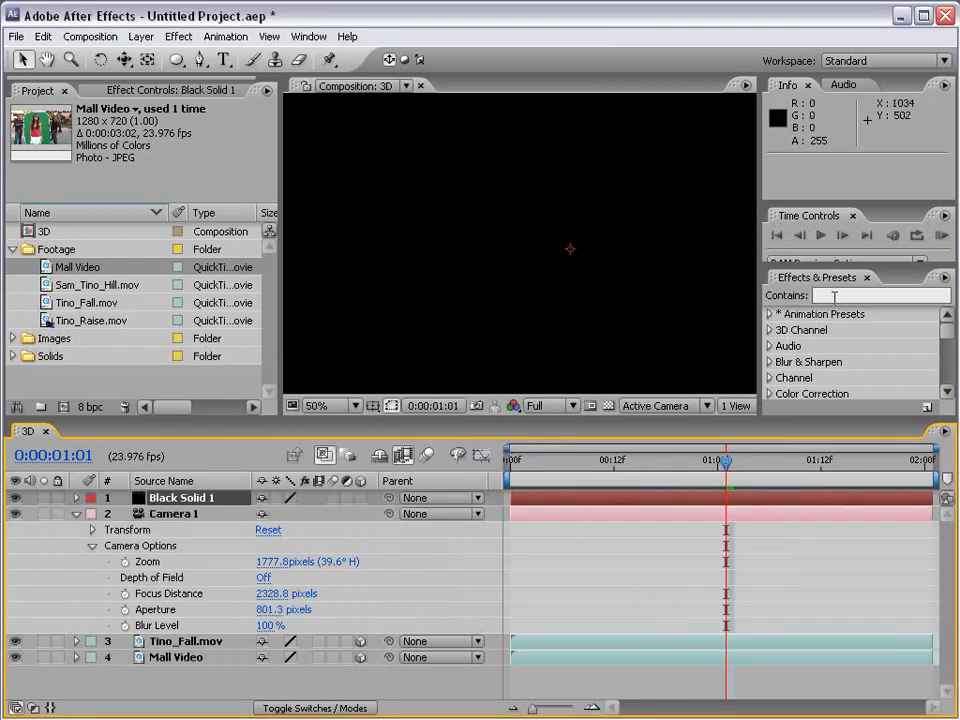
text(p)
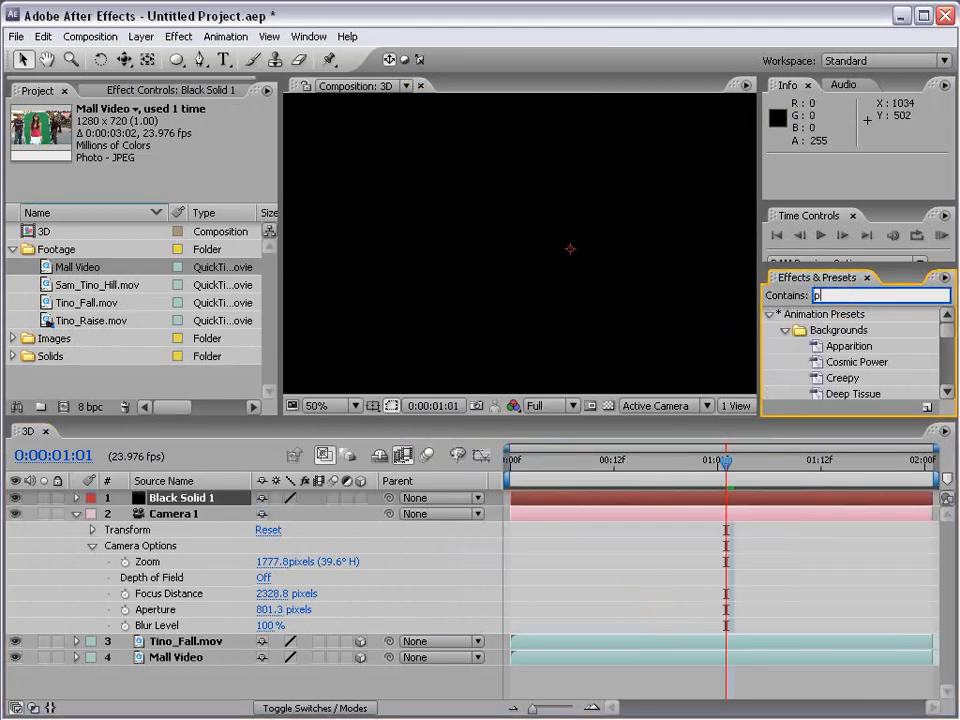
text(articl)
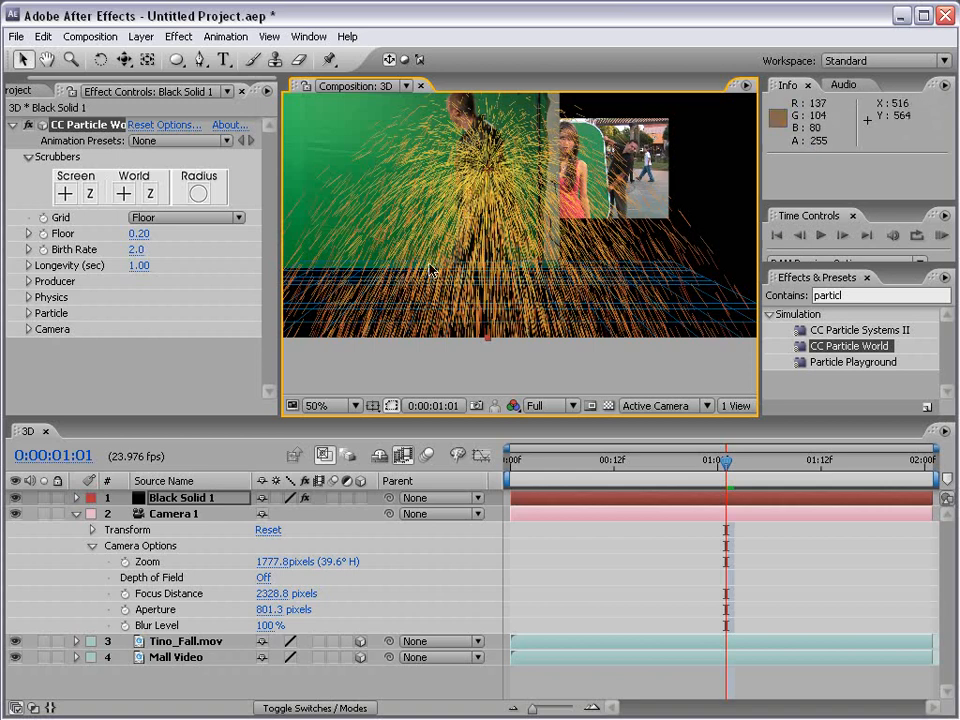
mouse_move(385, 272)
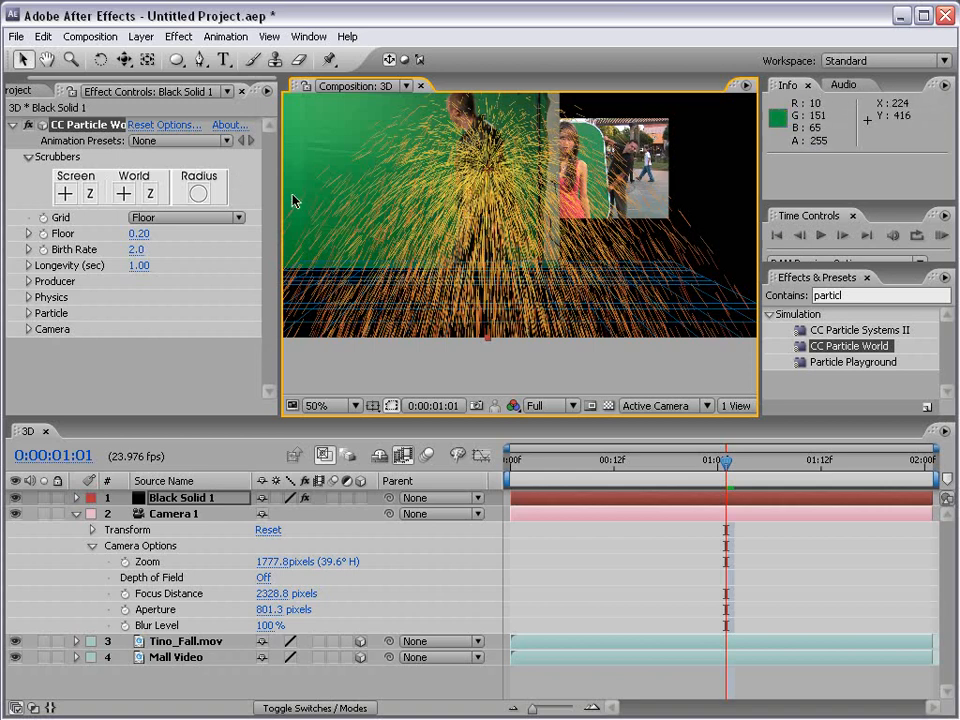
mouse_move(47, 127)
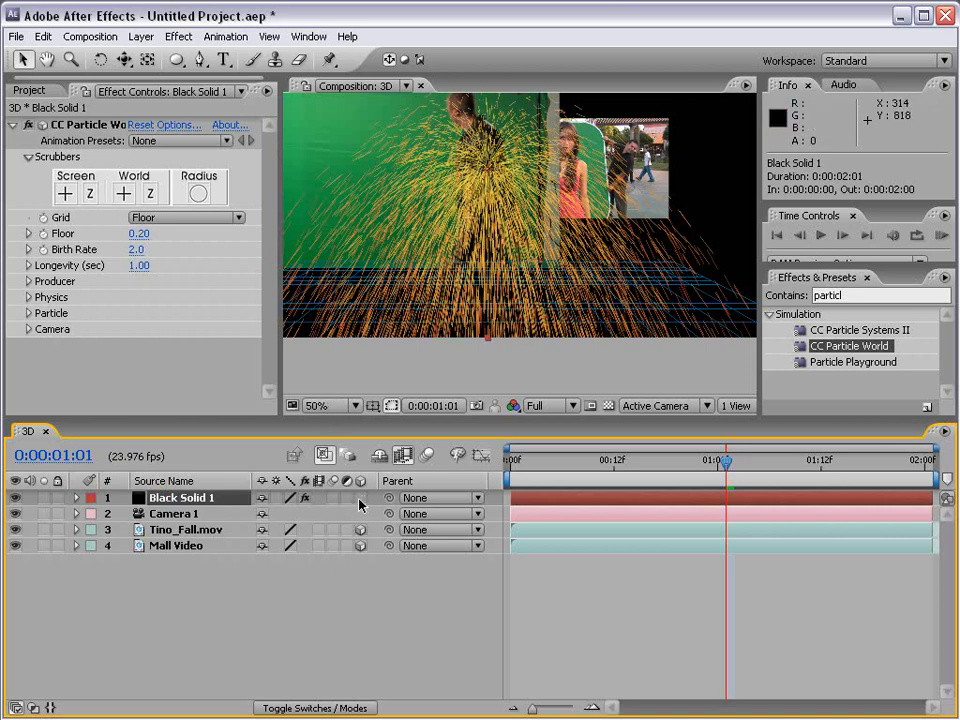
mouse_move(350, 508)
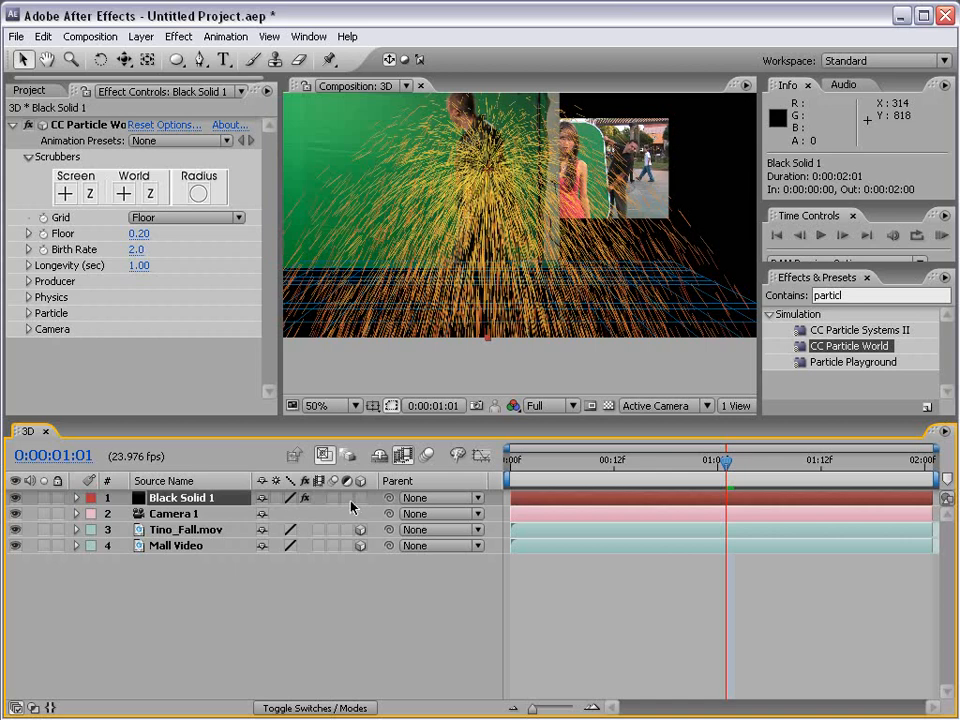
mouse_move(481, 231)
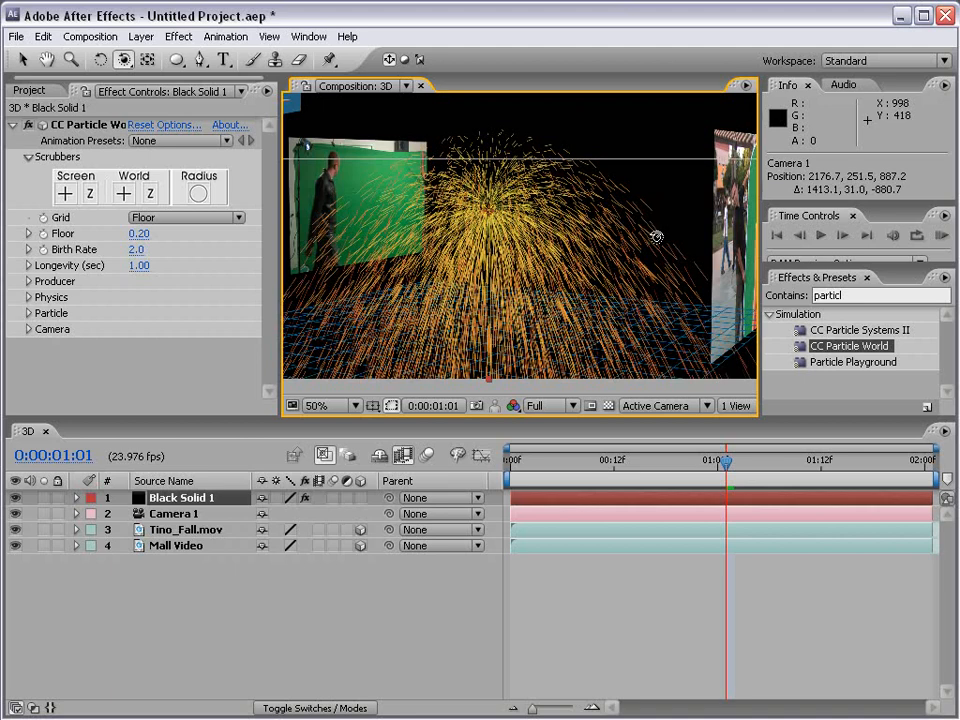
mouse_move(293, 270)
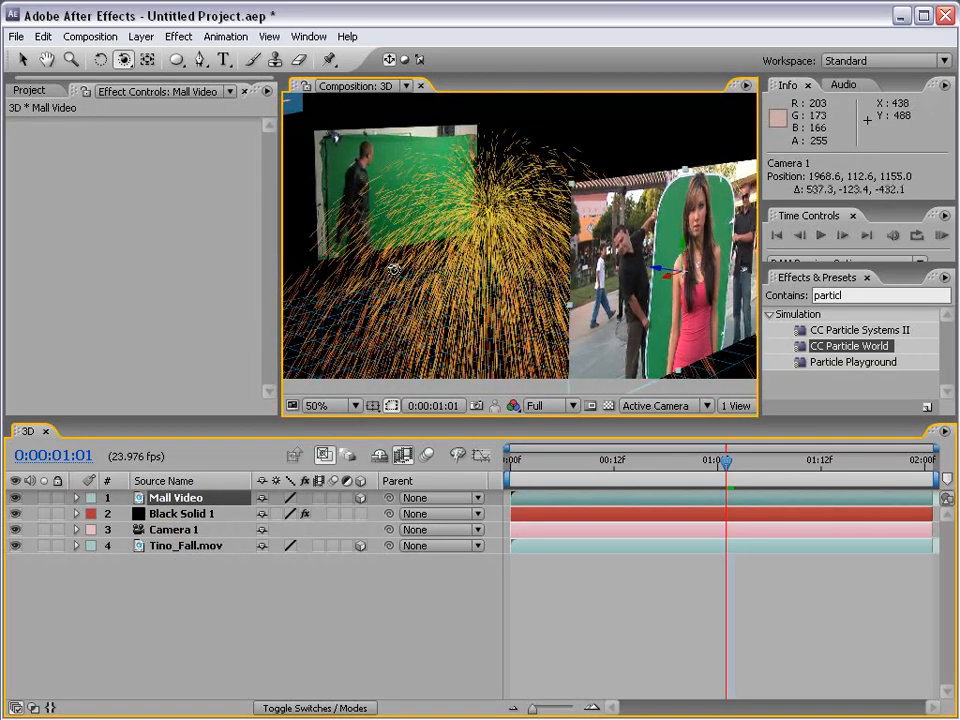
drag(390, 270, 550, 272)
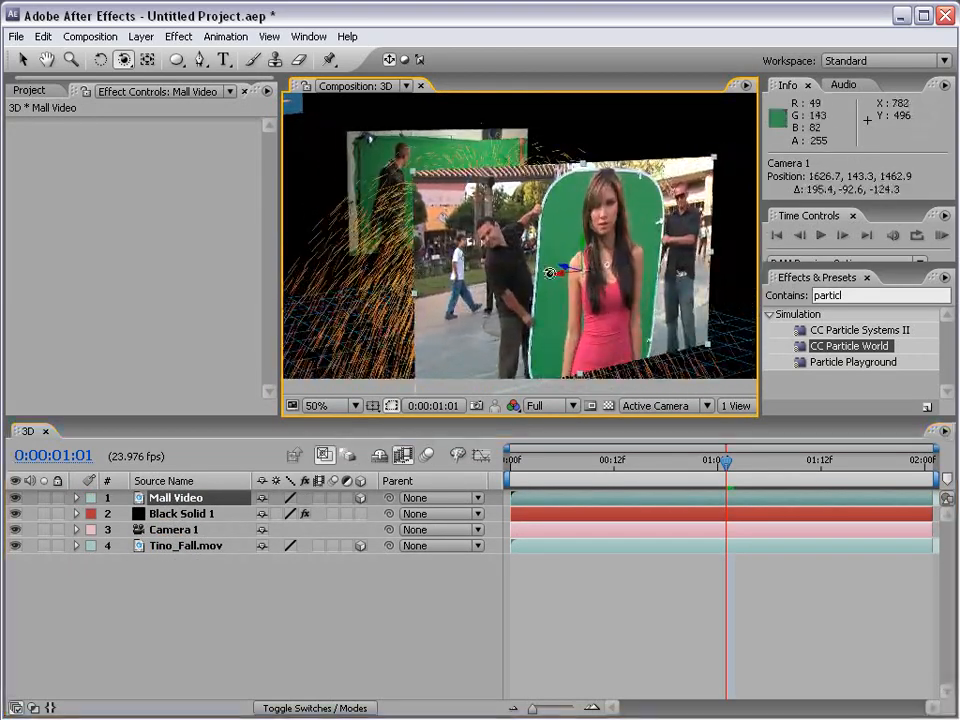